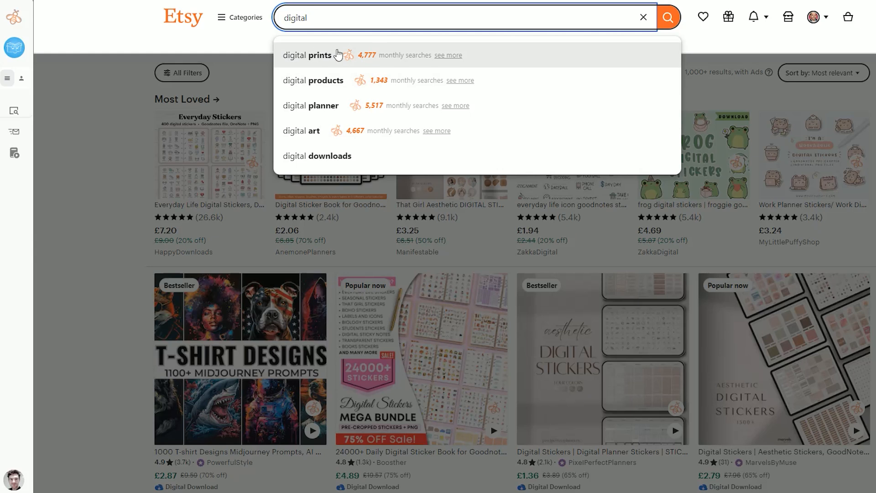
{"action": "mouse_move", "coordinate": [373, 50]}
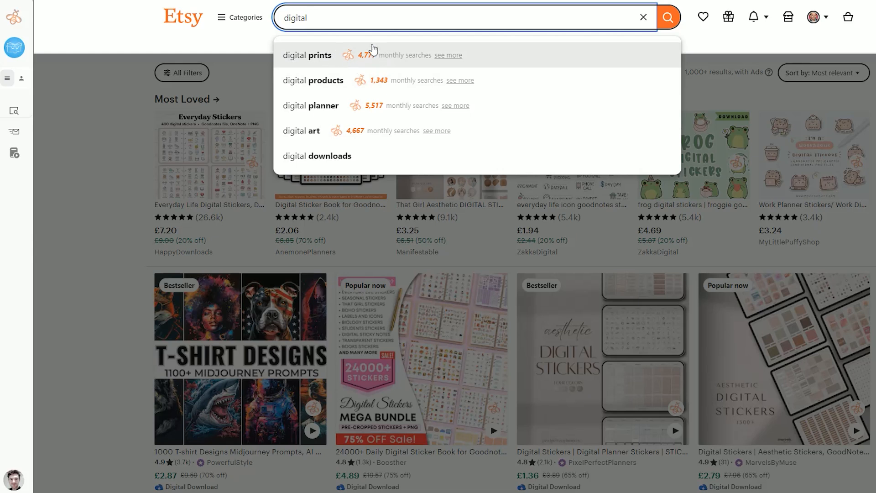
{"action": "mouse_move", "coordinate": [372, 50]}
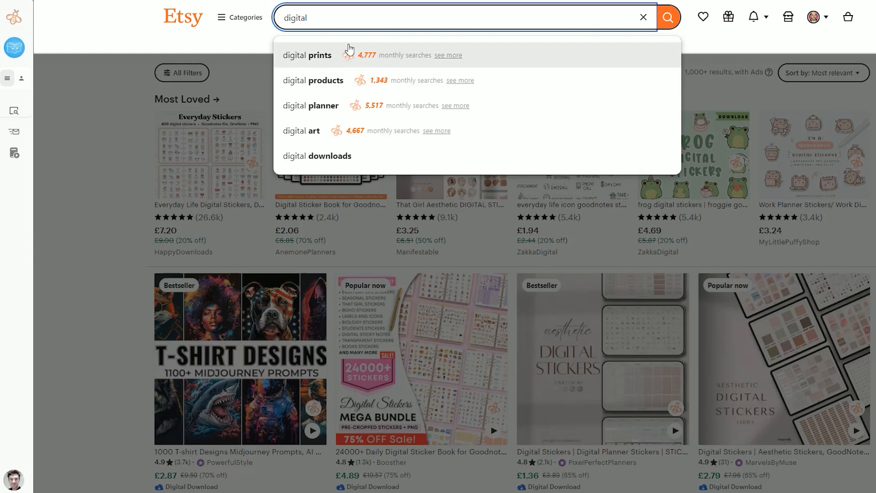
{"action": "mouse_move", "coordinate": [387, 61]}
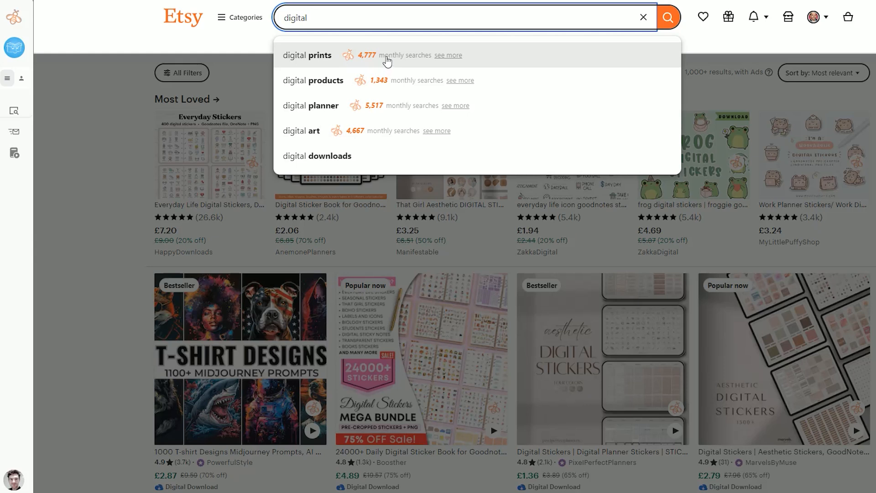
{"action": "mouse_move", "coordinate": [226, 57]}
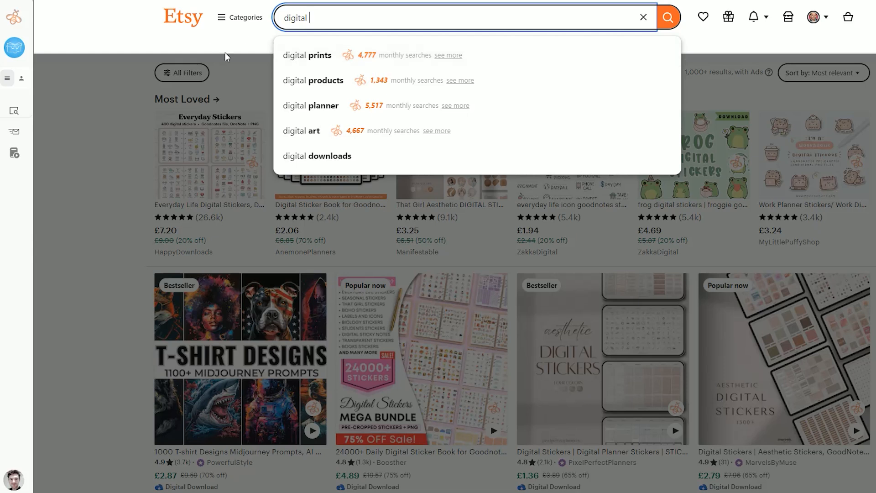
Step: Search 'digital' then 'digital a' to compare EverBee monthly counts for suggestions like 'digital art'
{"action": "left_click", "coordinate": [14, 47]}
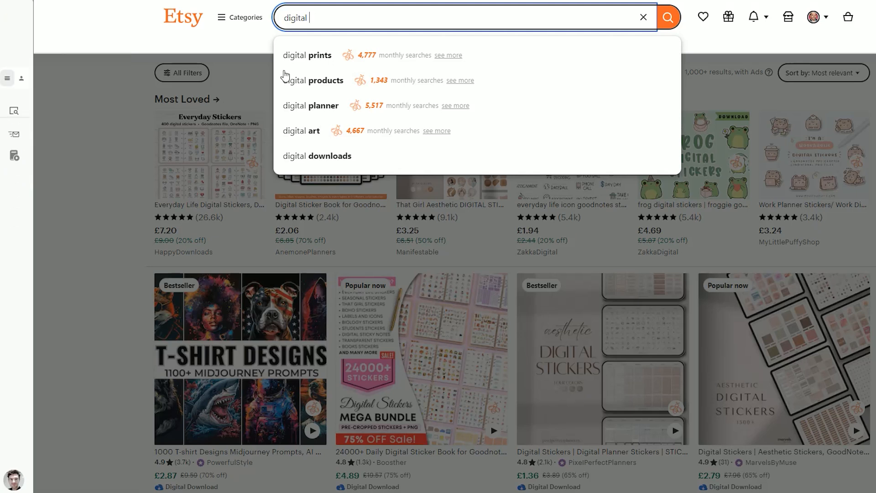
{"action": "mouse_move", "coordinate": [356, 20]}
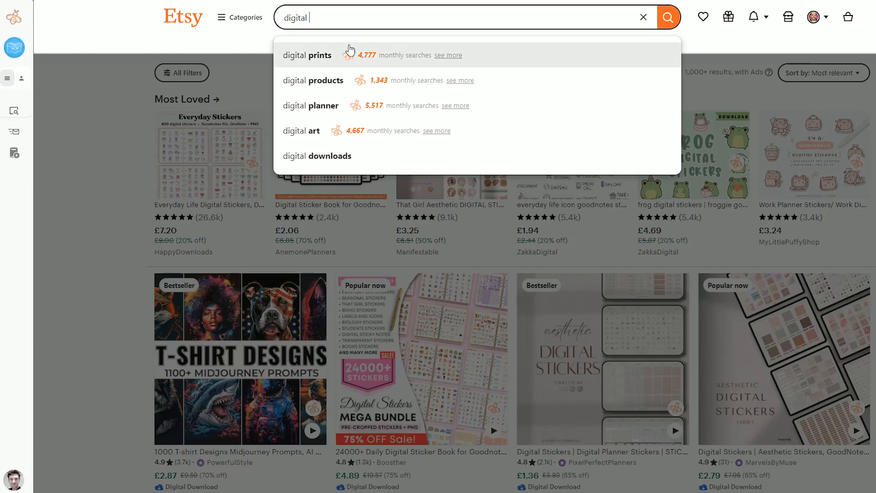
{"action": "mouse_move", "coordinate": [330, 61]}
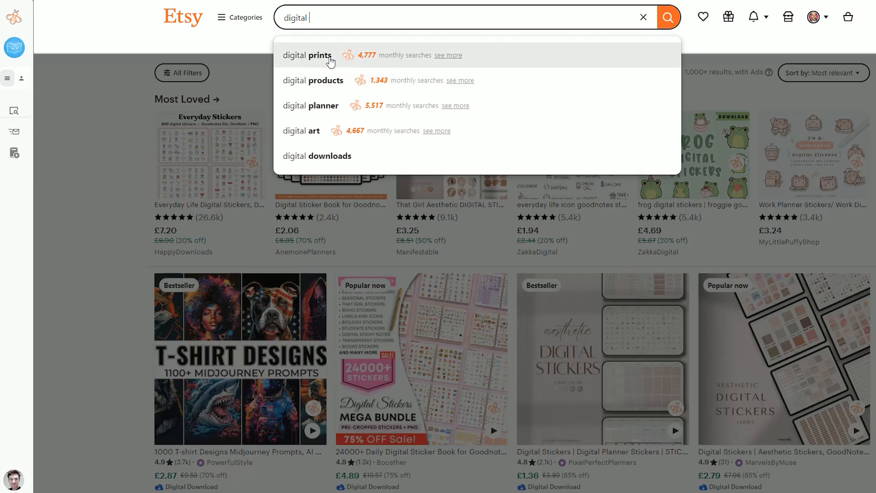
{"action": "mouse_move", "coordinate": [323, 135]}
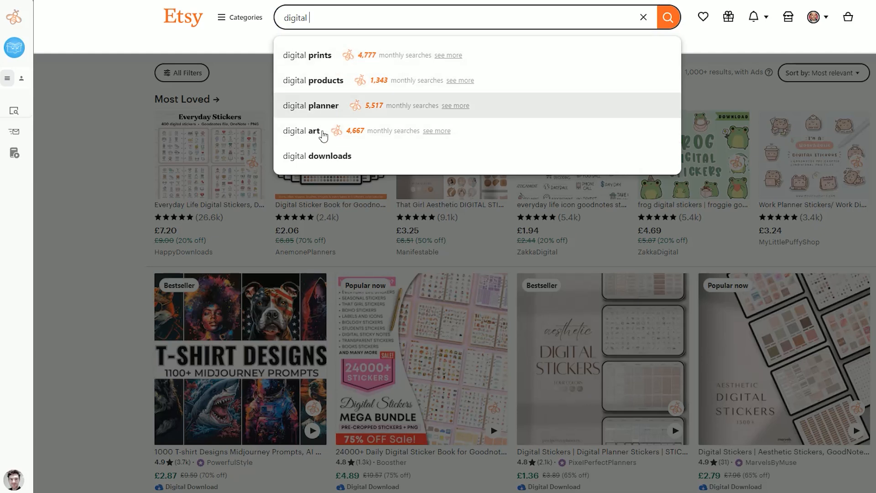
{"action": "mouse_move", "coordinate": [318, 135]}
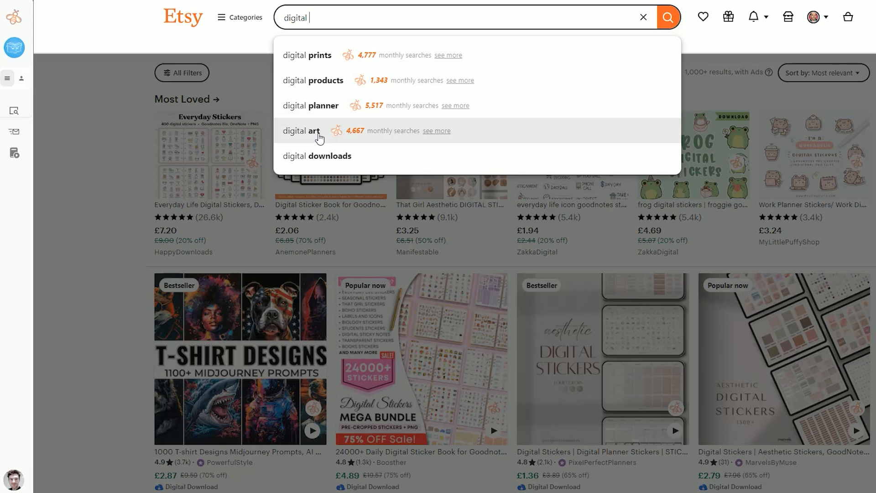
{"action": "type", "text": "a"}
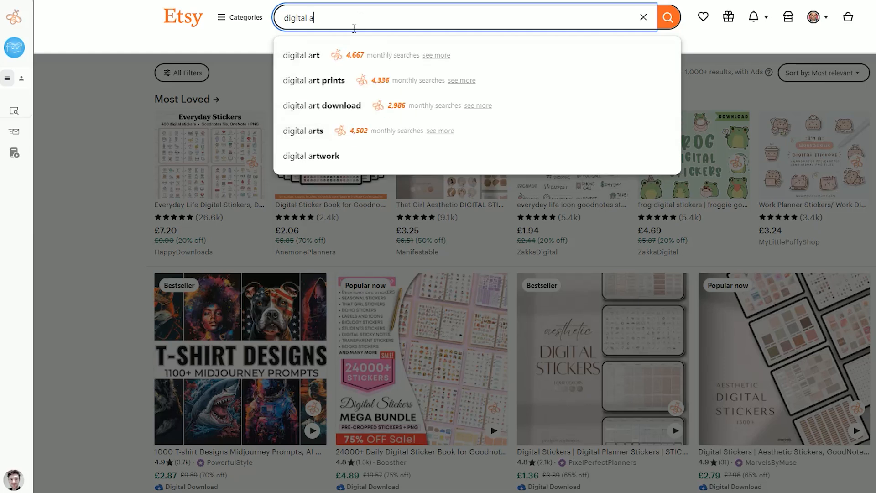
Step: Run the 'digital art' suggested search and browse its listings
{"action": "left_click", "coordinate": [301, 55]}
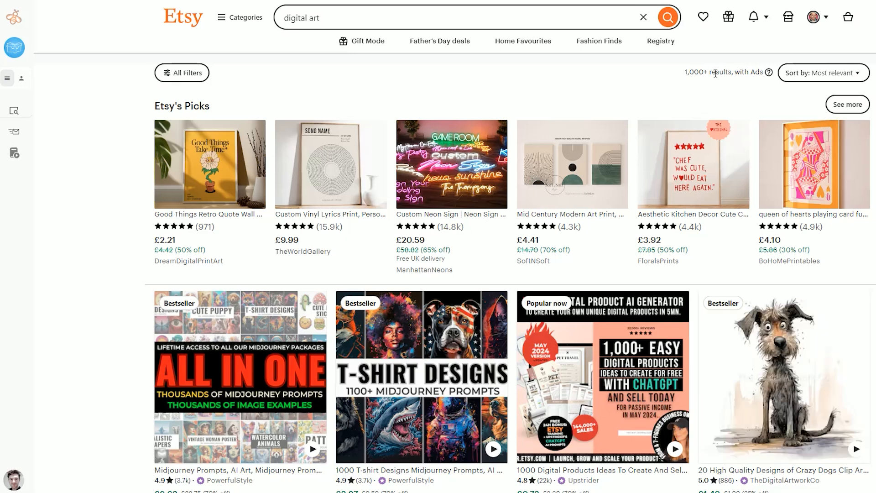
{"action": "mouse_move", "coordinate": [673, 84]}
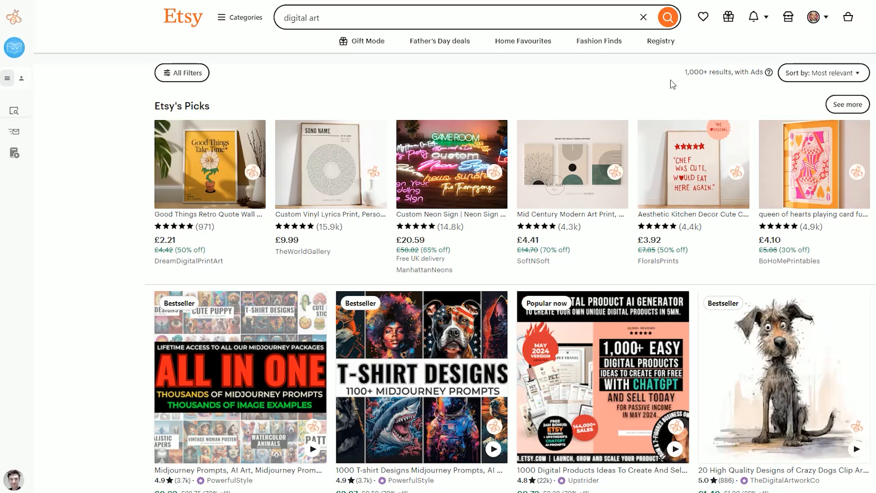
{"action": "scroll", "scroll_direction": "down", "scroll_amount": 3}
{"action": "type", "text": "b"}
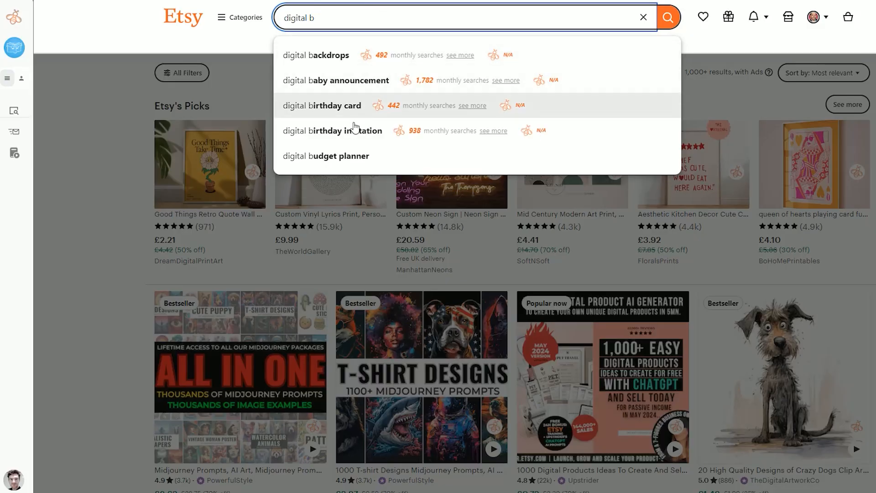
Step: Run the 'digital birthday invitation' suggested search and browse the invitation listings
{"action": "left_click", "coordinate": [333, 131]}
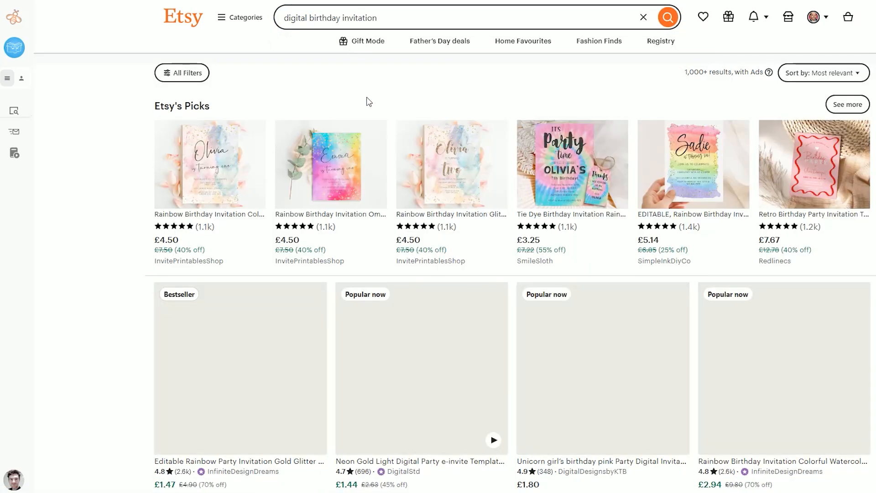
{"action": "scroll", "scroll_direction": "down", "scroll_amount": 3}
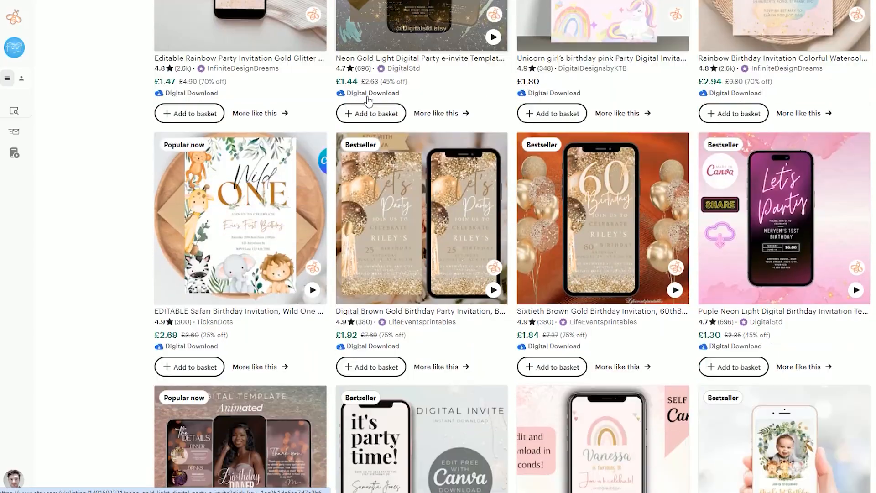
{"action": "scroll", "scroll_direction": "down", "scroll_amount": 3}
{"action": "type", "text": "digital c"}
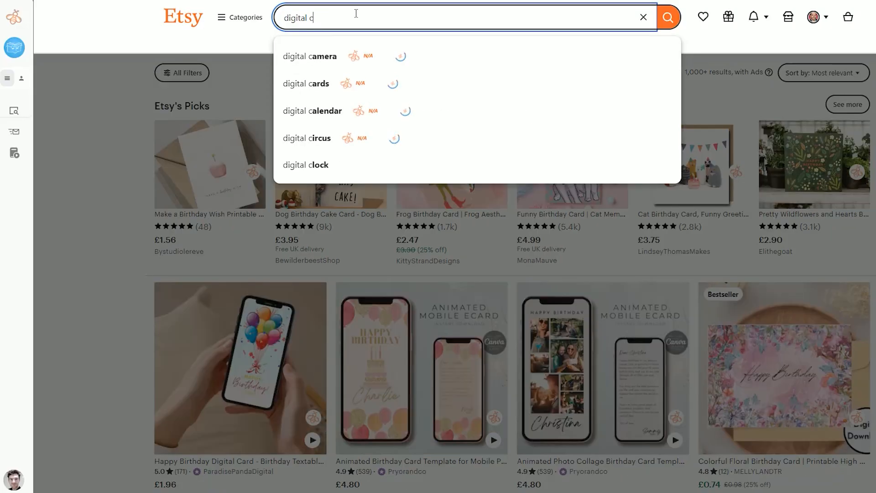
Step: Search 'digital stickers', then extend to 'digital stickers a' showing 'digital stickers animal' at 191 monthly searches
{"action": "type", "text": "e"}
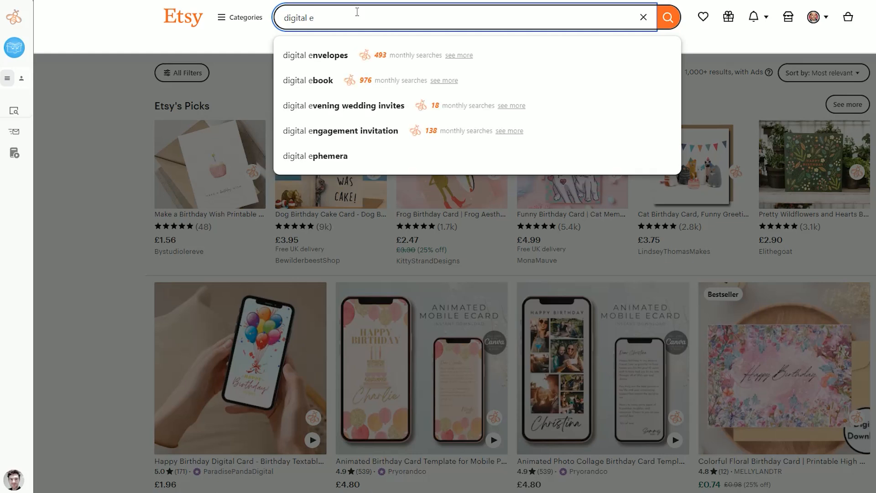
{"action": "type", "text": "f"}
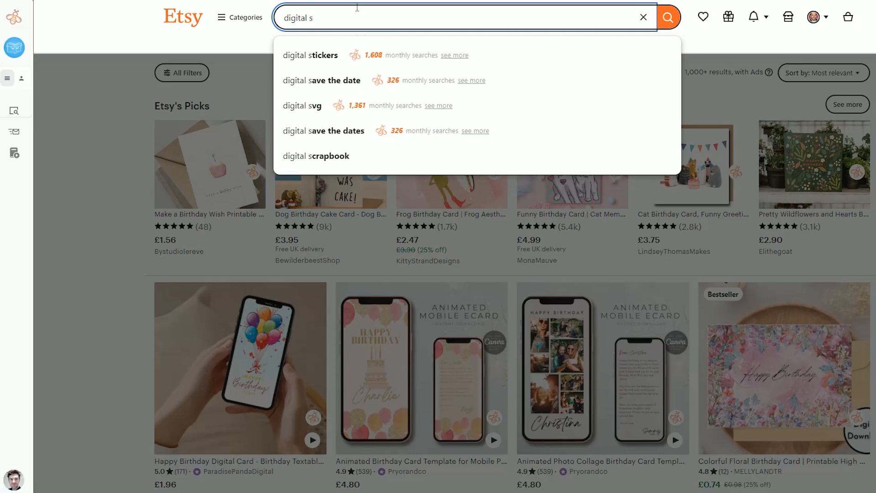
{"action": "mouse_move", "coordinate": [310, 54]}
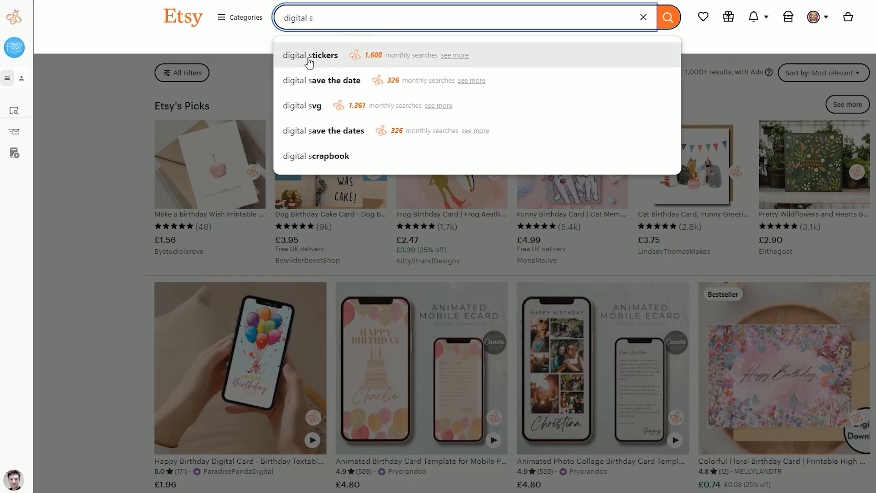
{"action": "mouse_move", "coordinate": [337, 63]}
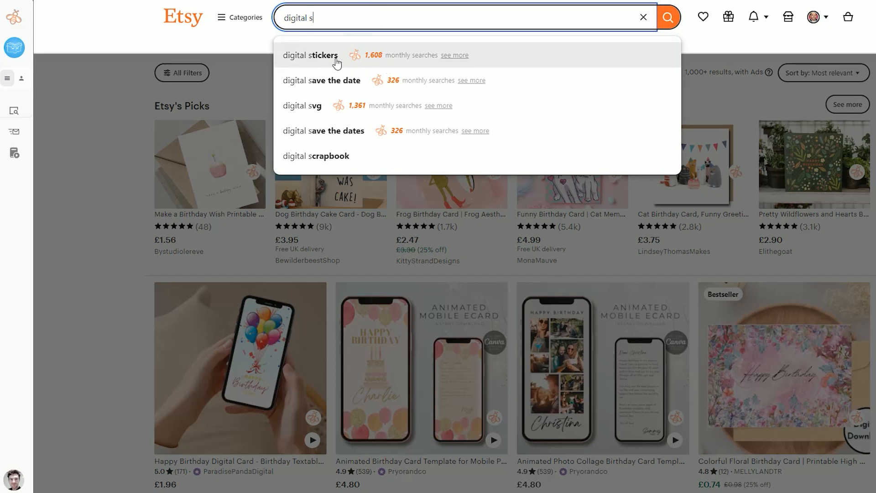
{"action": "mouse_move", "coordinate": [371, 62]}
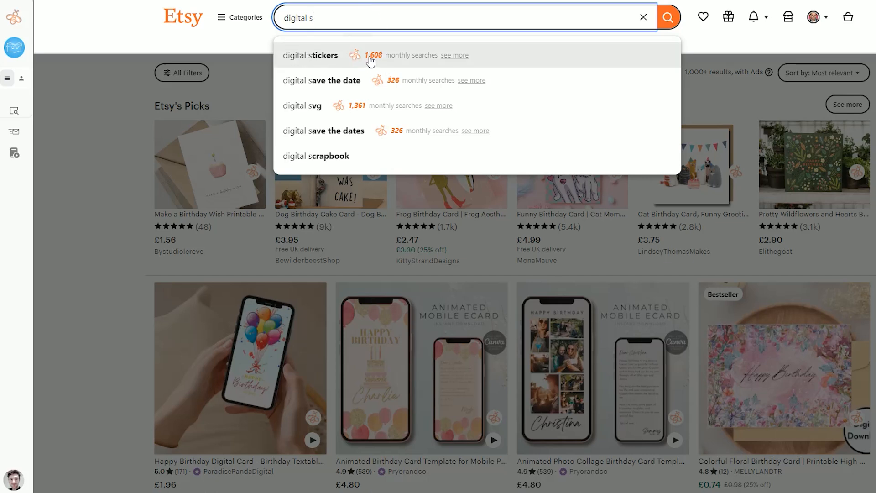
{"action": "left_click", "coordinate": [311, 55]}
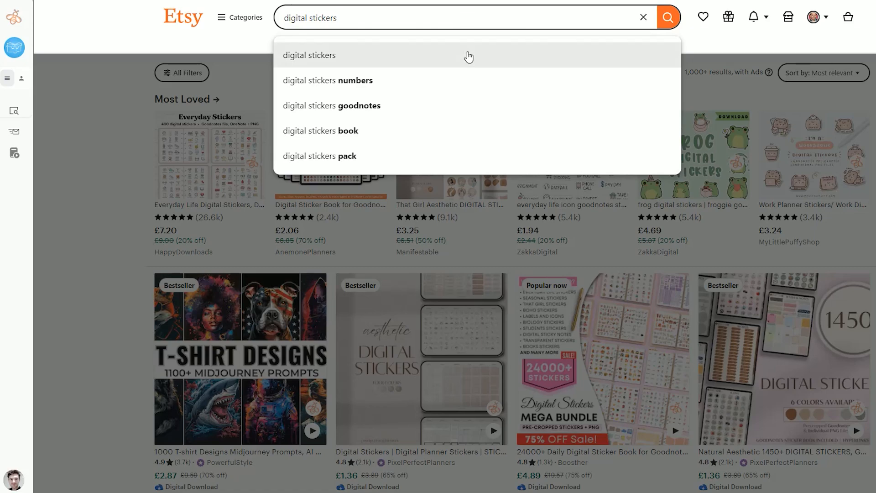
{"action": "type", "text": "a"}
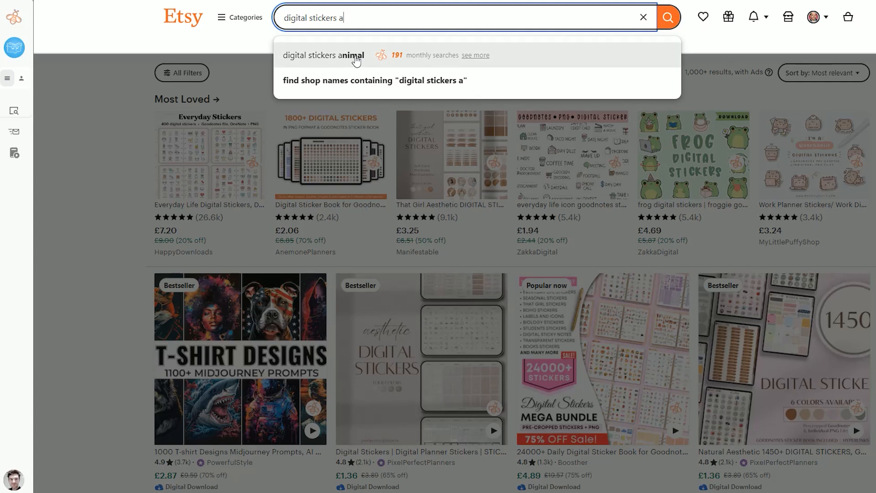
{"action": "mouse_move", "coordinate": [395, 66]}
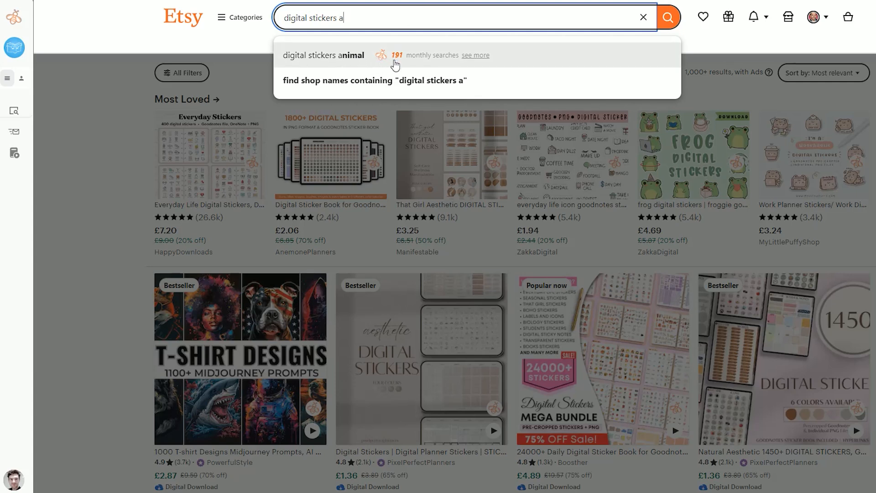
{"action": "left_click", "coordinate": [323, 54]}
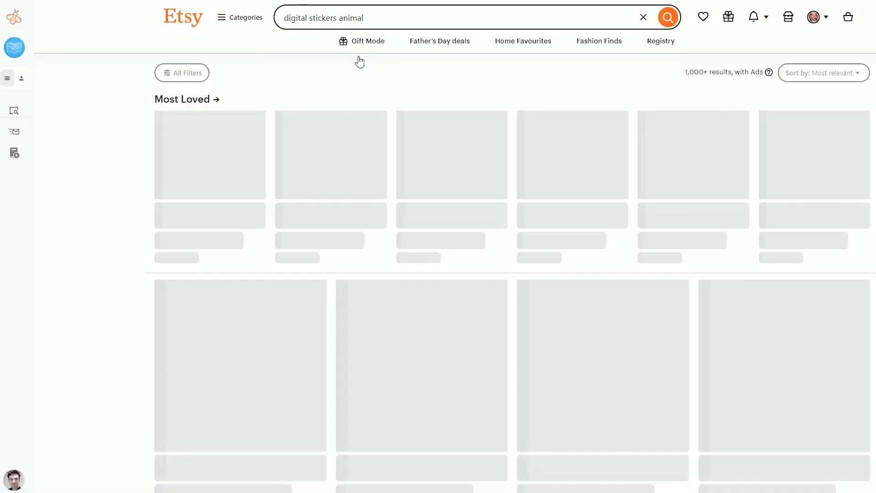
{"action": "scroll", "scroll_direction": "down", "scroll_amount": 3}
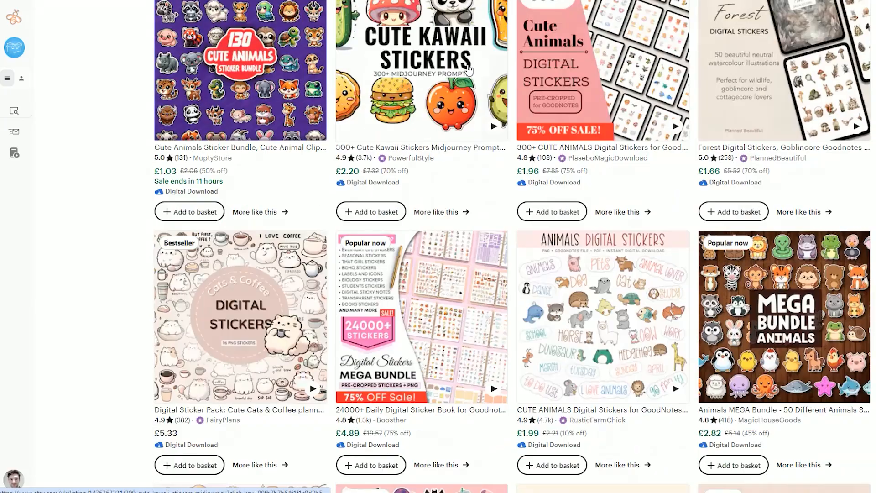
{"action": "scroll", "scroll_direction": "up", "scroll_amount": 3}
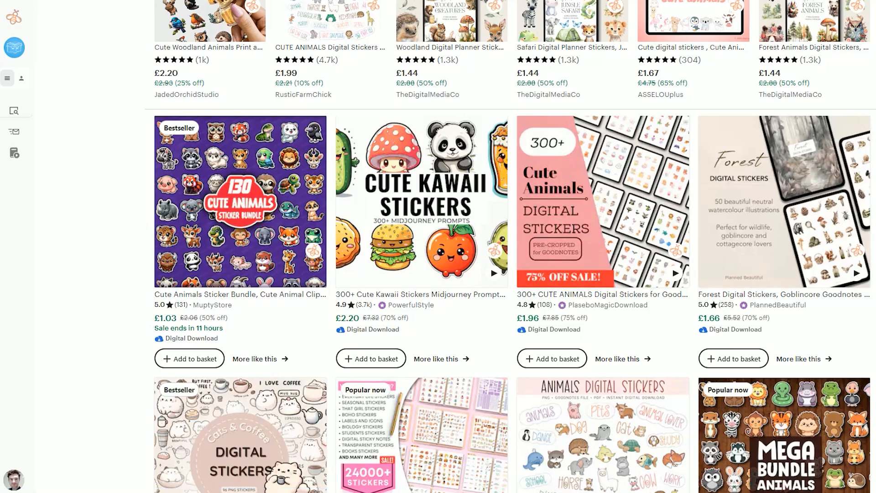
{"action": "scroll", "scroll_direction": "down", "scroll_amount": 3}
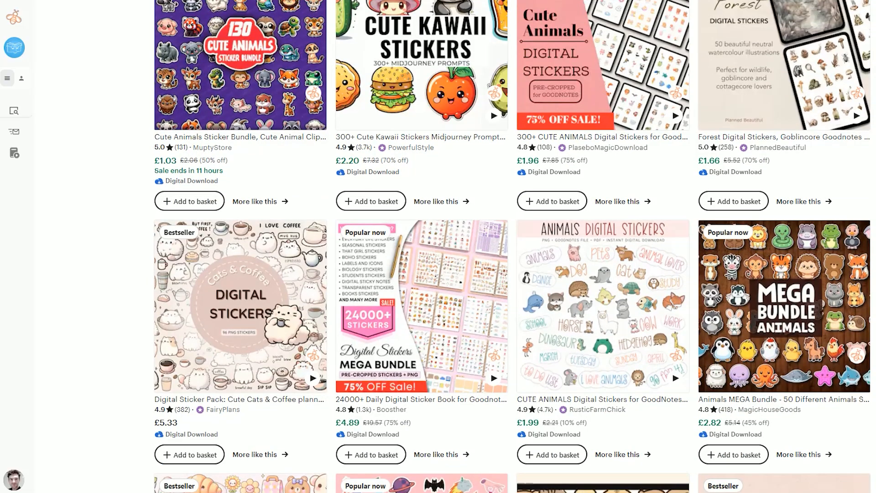
{"action": "scroll", "scroll_direction": "down", "scroll_amount": 3}
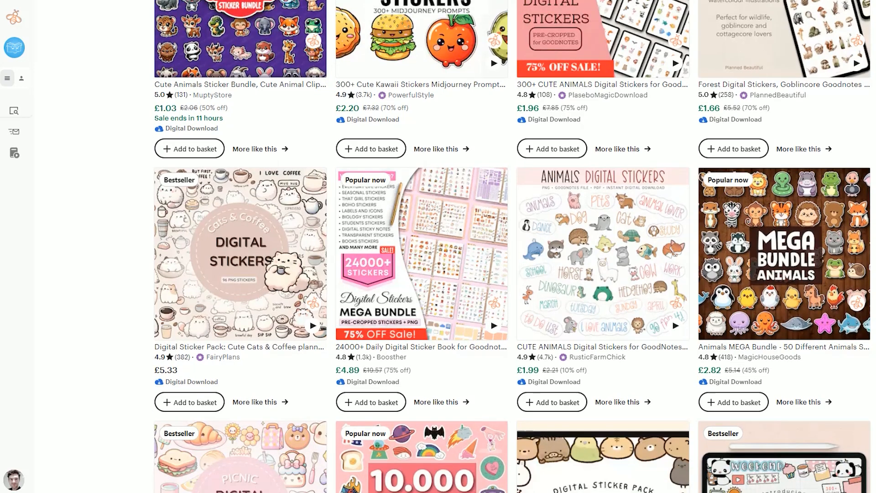
{"action": "scroll", "scroll_direction": "down", "scroll_amount": 3}
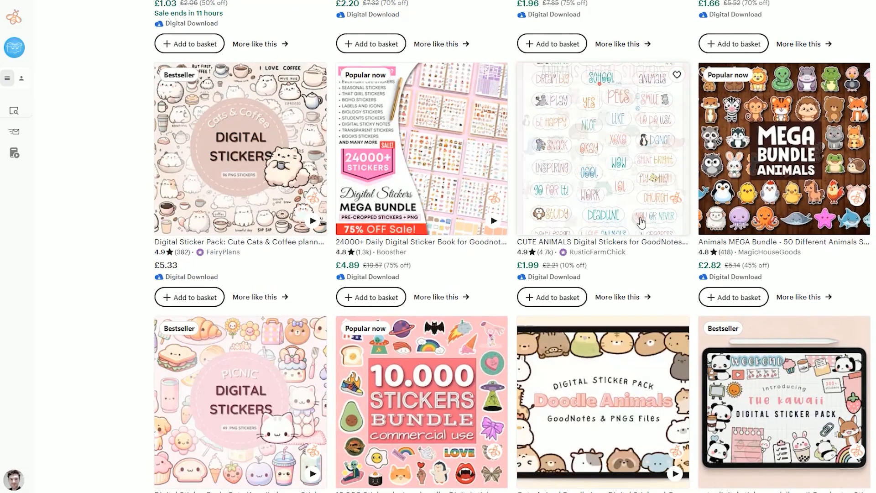
{"action": "scroll", "scroll_direction": "down", "scroll_amount": 3}
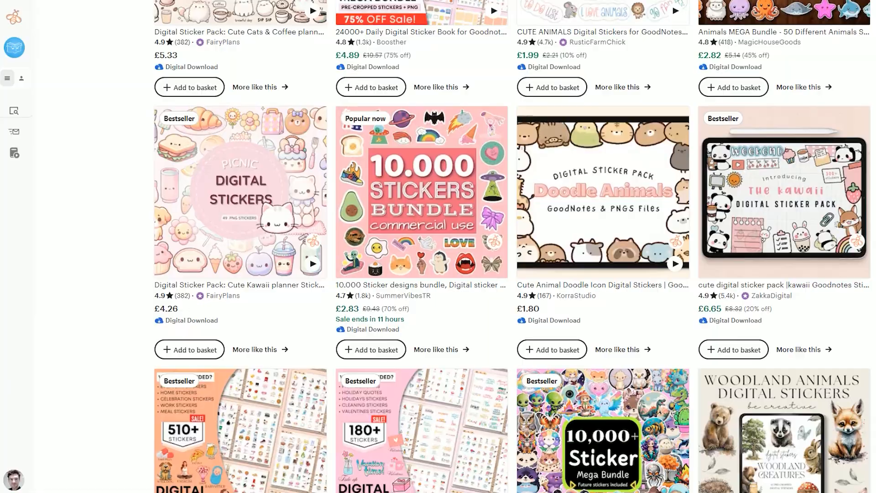
{"action": "scroll", "scroll_direction": "down", "scroll_amount": 3}
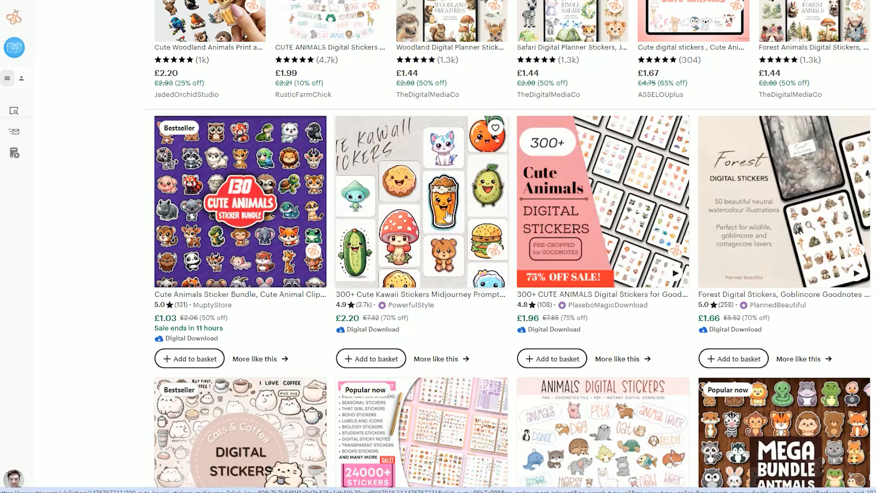
{"action": "scroll", "scroll_direction": "up", "scroll_amount": 3}
{"action": "type", "text": "digital kawaii"}
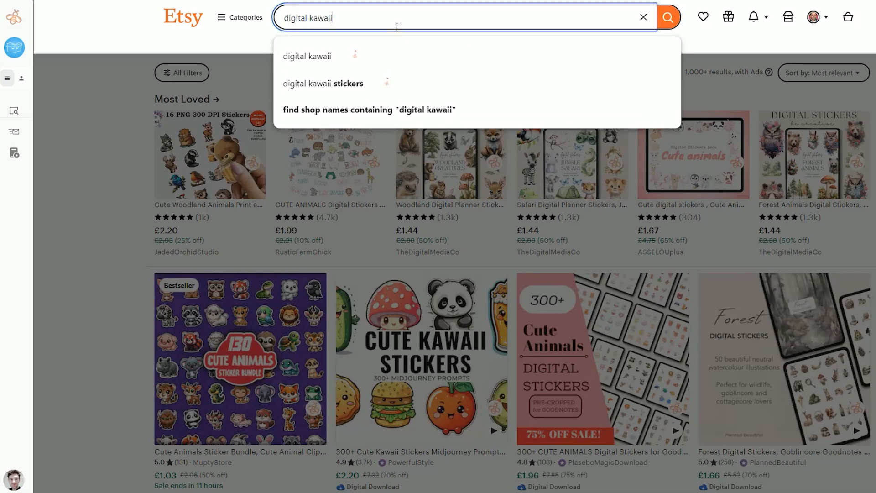
{"action": "mouse_move", "coordinate": [350, 85]}
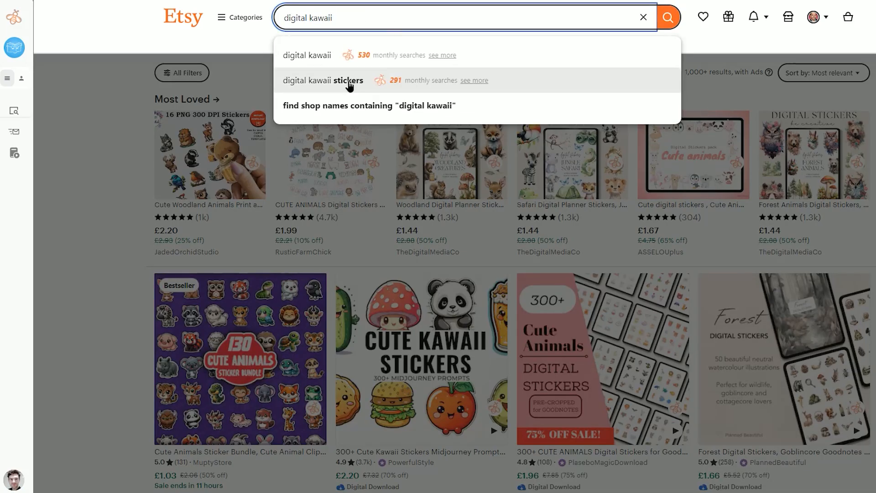
{"action": "scroll", "scroll_direction": "down", "scroll_amount": 3}
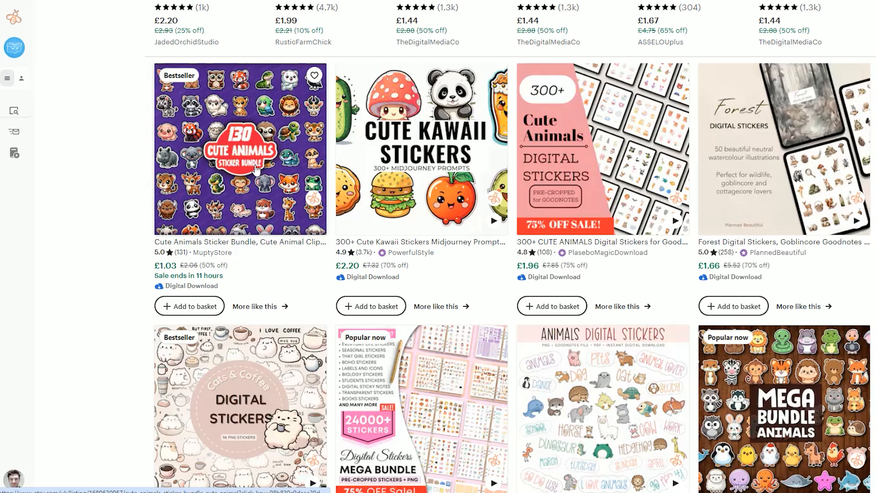
{"action": "mouse_move", "coordinate": [208, 168]}
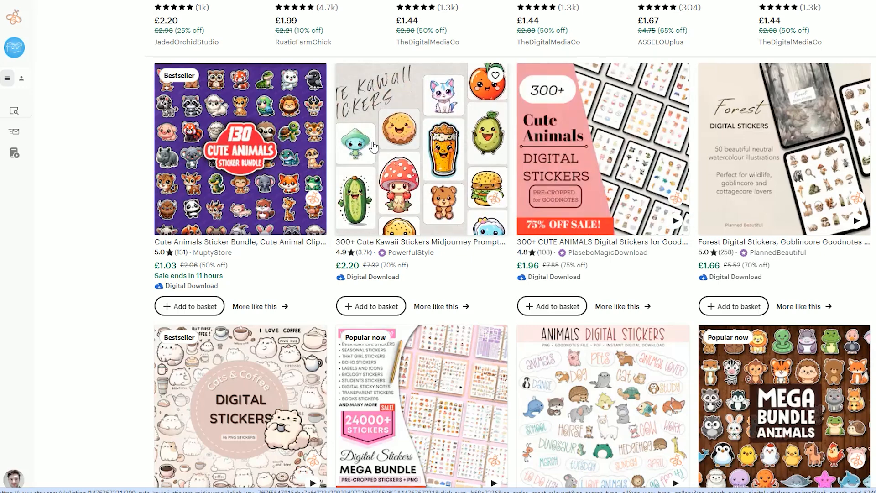
{"action": "scroll", "scroll_direction": "up", "scroll_amount": 3}
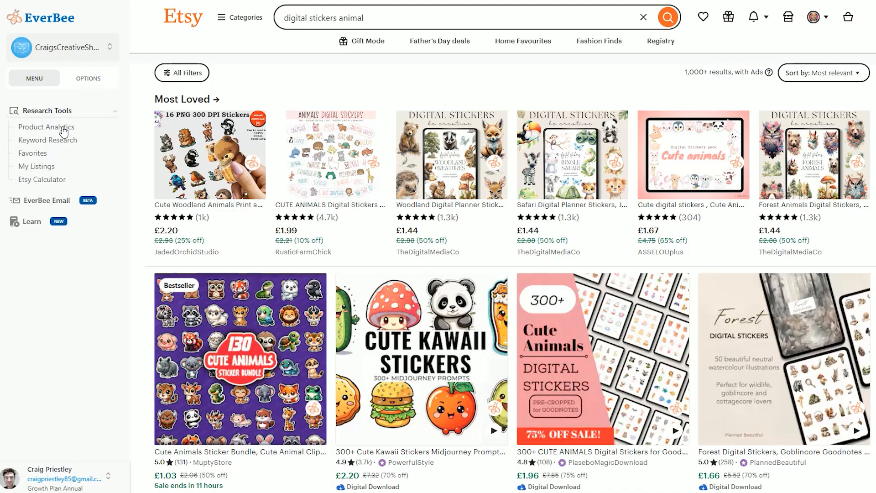
Step: Show EverBee Product Analytics for the 70 'digital stickers animal' listings
{"action": "left_click", "coordinate": [46, 127]}
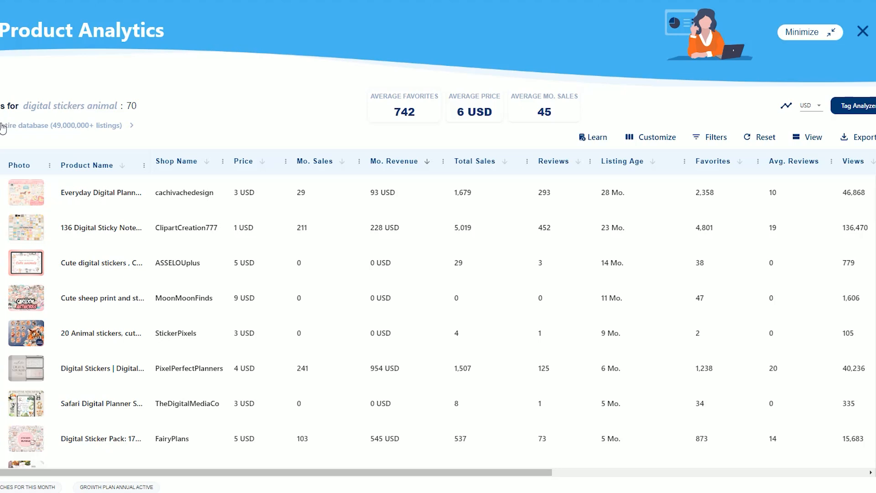
{"action": "mouse_move", "coordinate": [83, 131]}
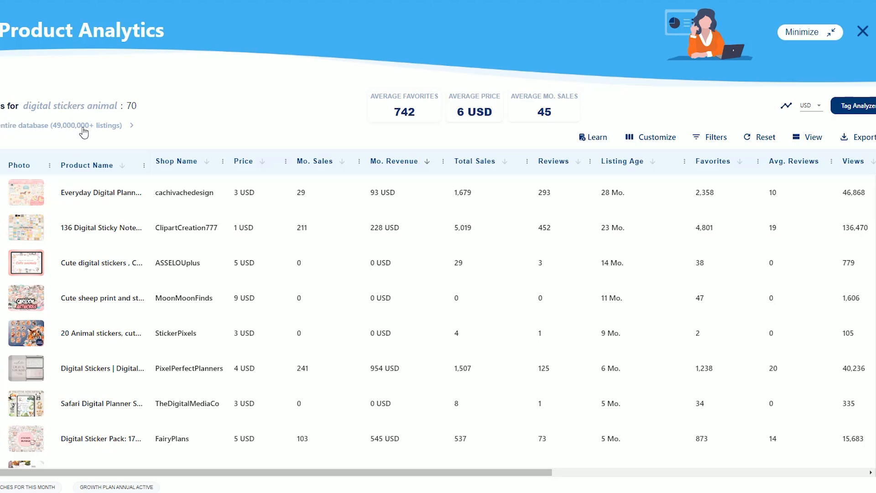
{"action": "mouse_move", "coordinate": [112, 131]}
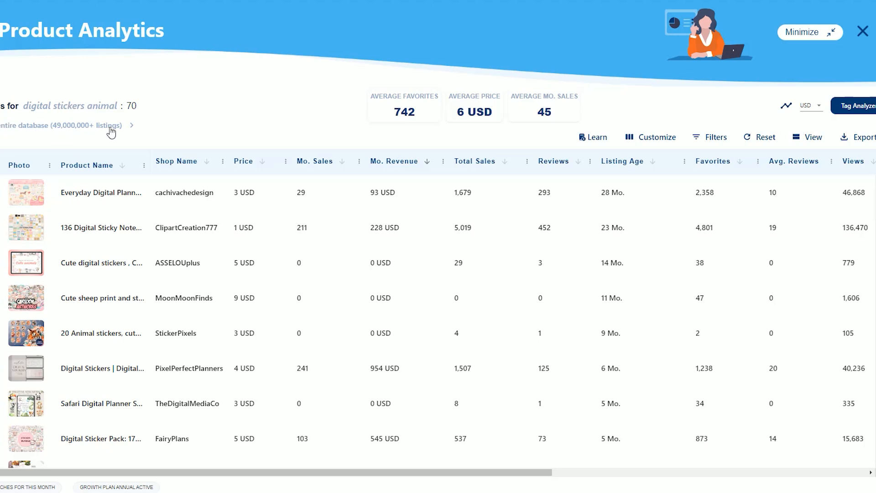
{"action": "mouse_move", "coordinate": [157, 110]}
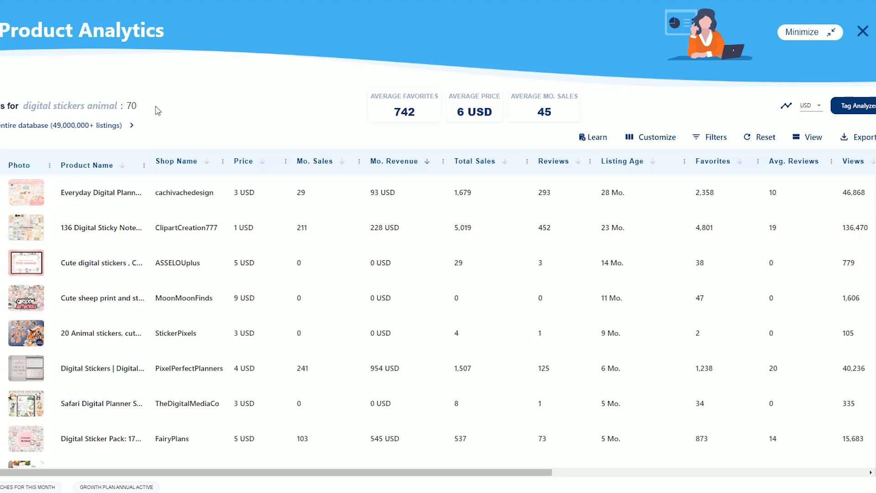
{"action": "mouse_move", "coordinate": [380, 136]}
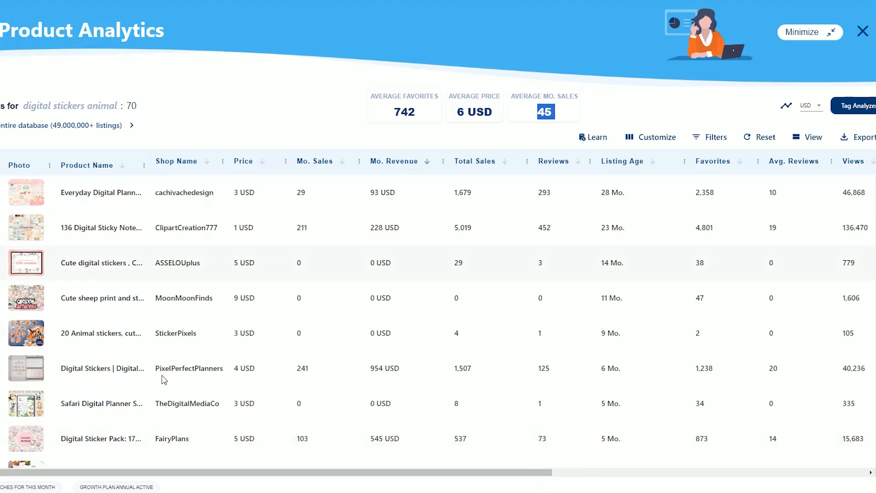
{"action": "mouse_move", "coordinate": [322, 168]}
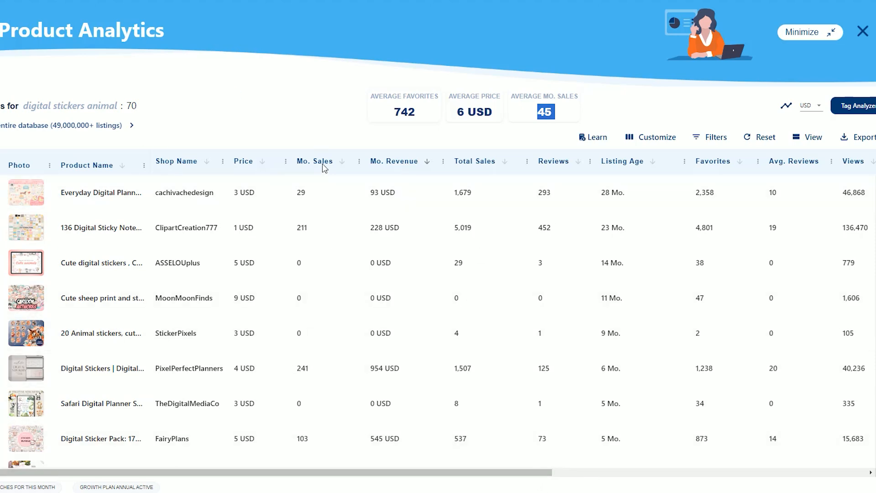
{"action": "mouse_move", "coordinate": [323, 165]}
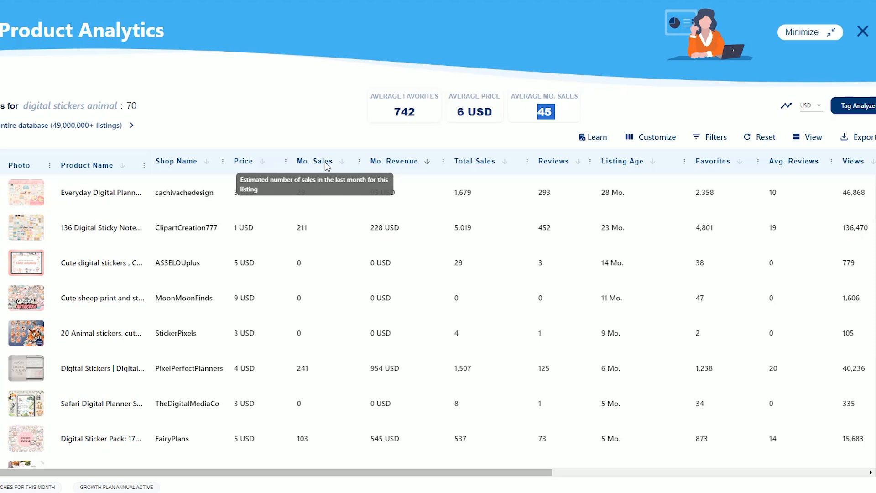
Step: Sort the listings by Mo. Sales descending, topped by a 43 USD bundle selling 320 monthly
{"action": "left_click", "coordinate": [341, 162]}
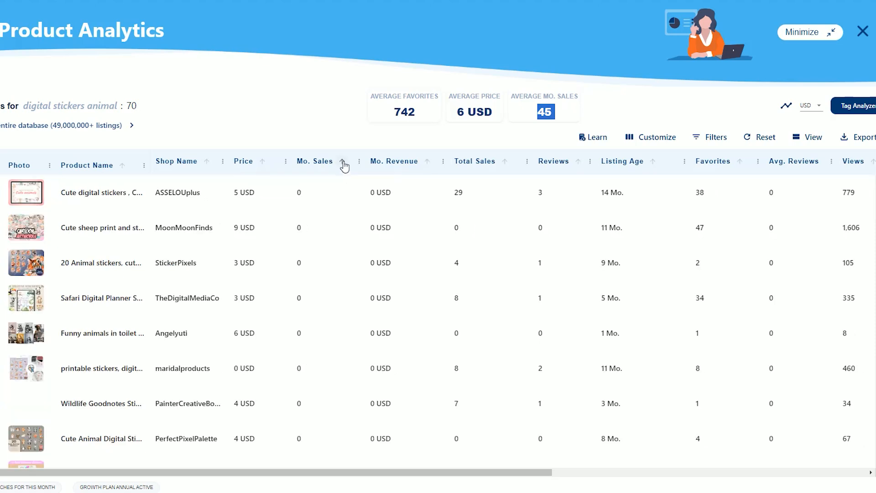
{"action": "left_click", "coordinate": [343, 161]}
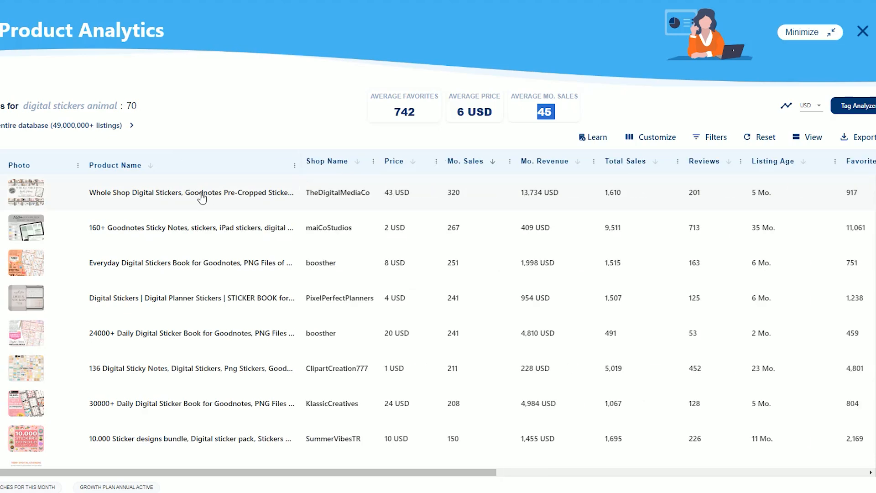
{"action": "scroll", "scroll_direction": "down", "scroll_amount": 3}
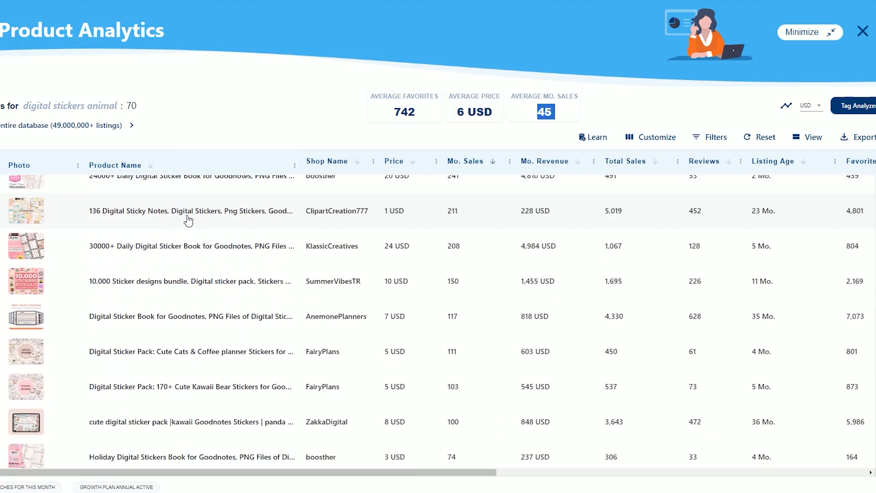
{"action": "scroll", "scroll_direction": "down", "scroll_amount": 3}
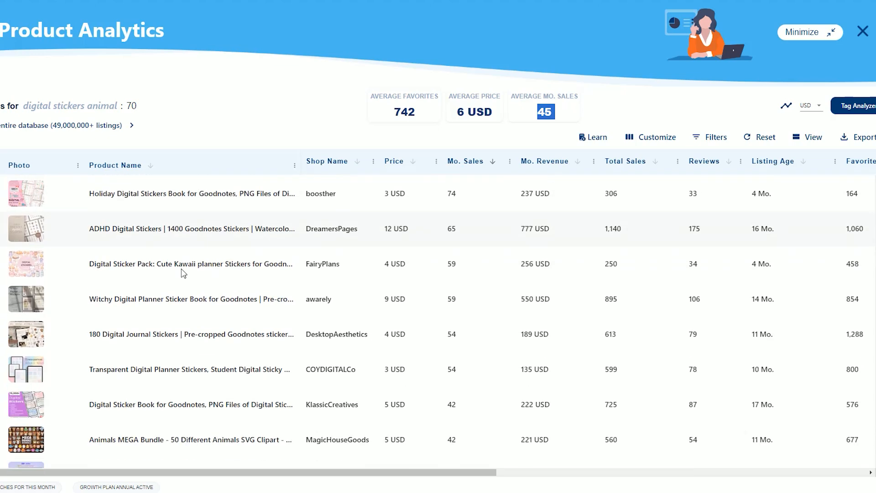
Step: Filter Product Name to include 'Animals' and sort by Mo. Sales, highest first
{"action": "scroll", "scroll_direction": "down", "scroll_amount": 3}
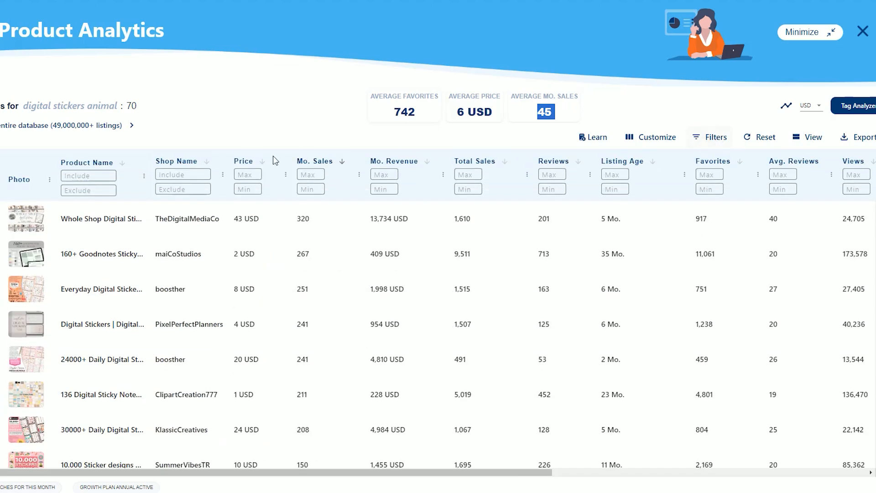
{"action": "type", "text": "Animals"}
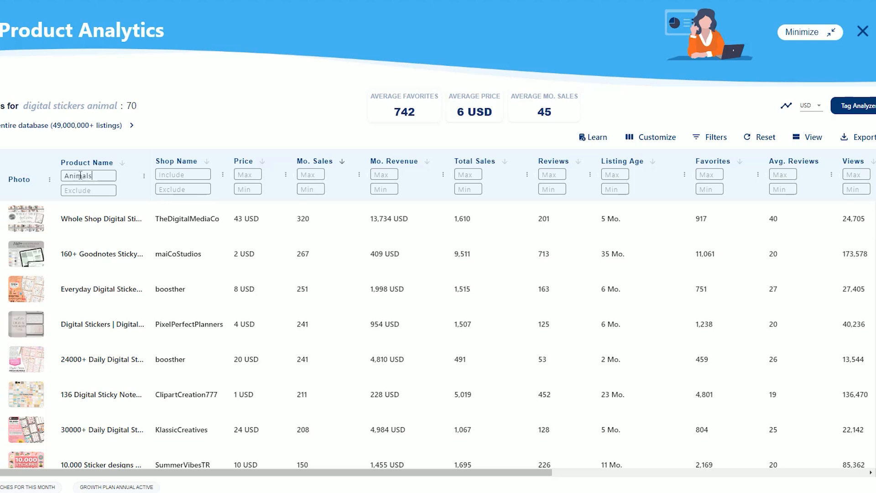
{"action": "left_click", "coordinate": [341, 167]}
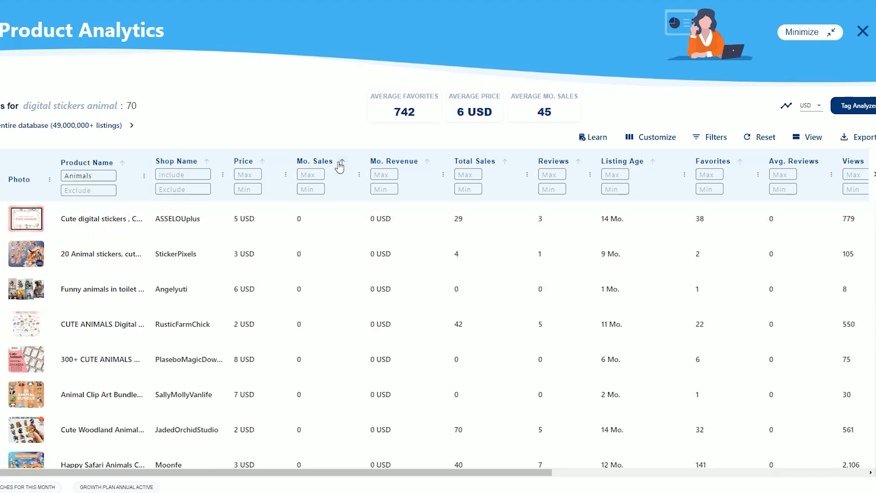
{"action": "left_click", "coordinate": [340, 160]}
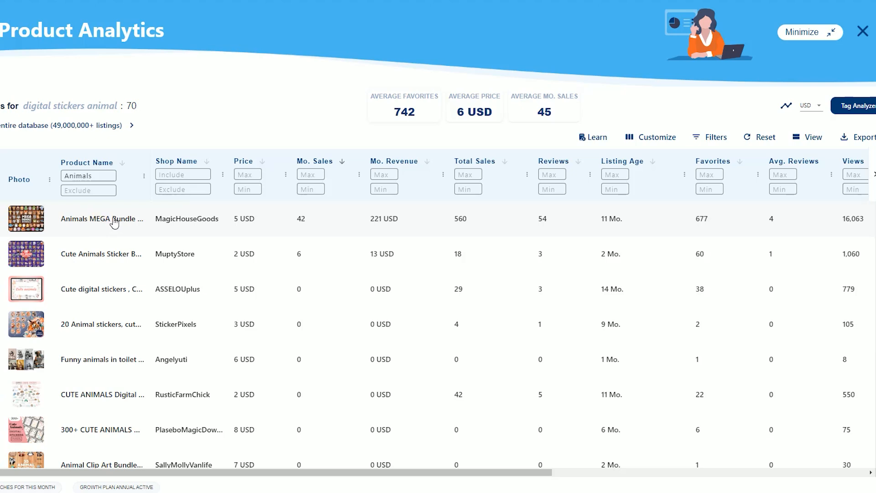
{"action": "mouse_move", "coordinate": [250, 216]}
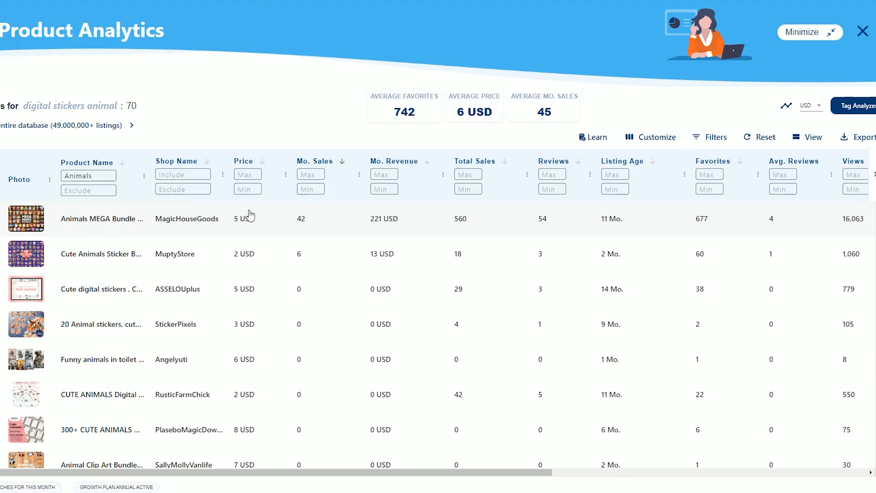
{"action": "mouse_move", "coordinate": [377, 231]}
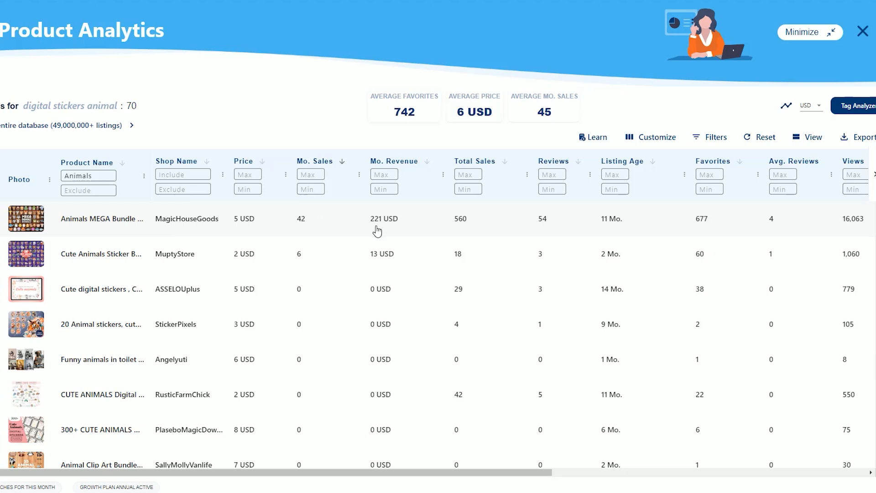
{"action": "mouse_move", "coordinate": [434, 234]}
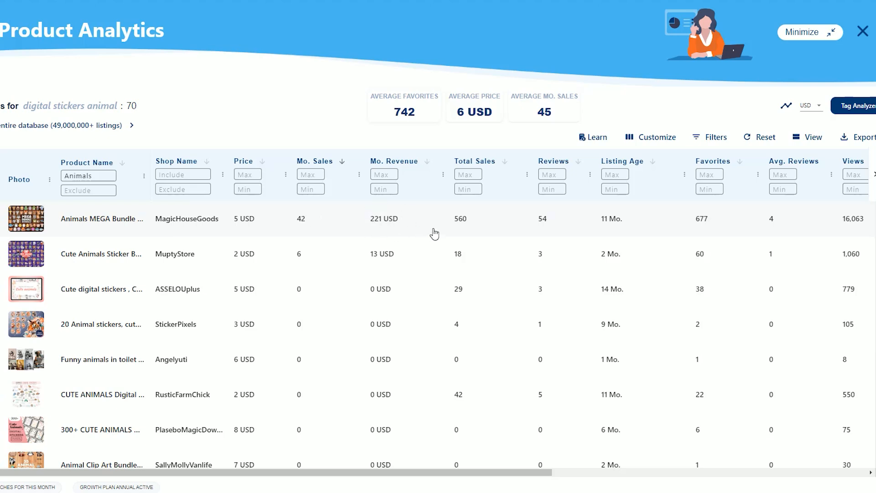
{"action": "mouse_move", "coordinate": [379, 204]}
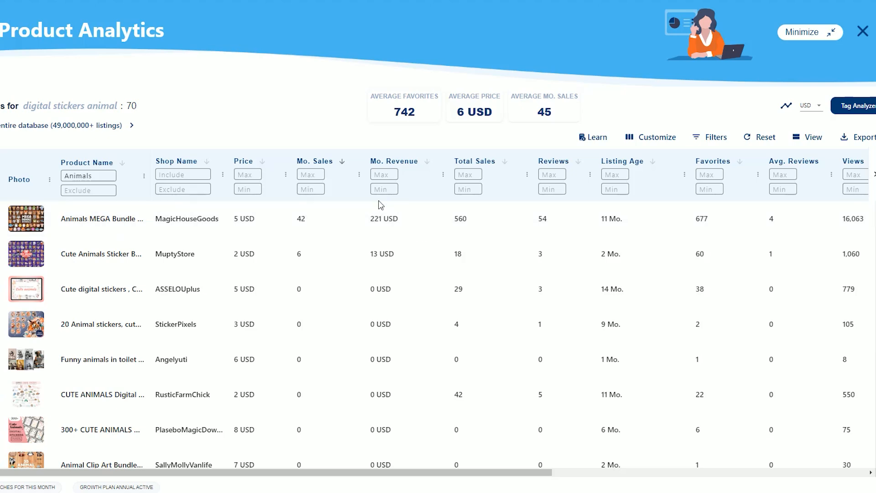
Step: Review the filtered table's columns and rows, led by a 2,535-a-month planner
{"action": "scroll", "scroll_direction": "right", "scroll_amount": 3}
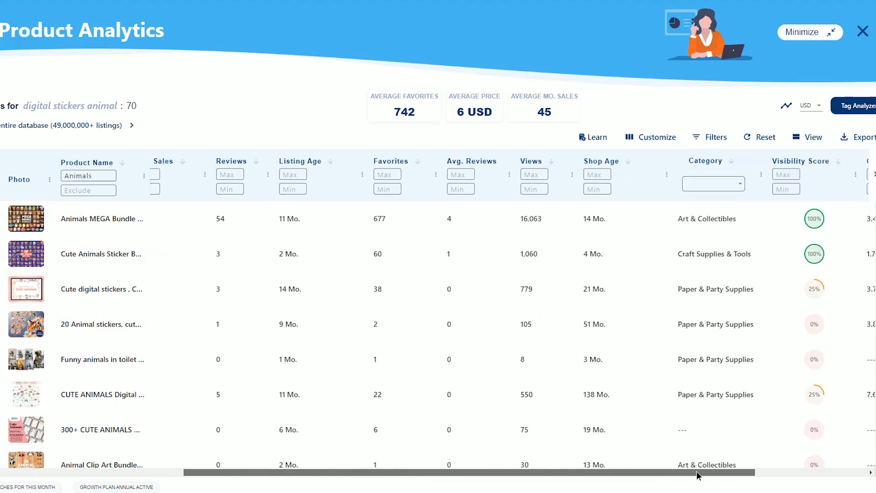
{"action": "scroll", "scroll_direction": "right", "scroll_amount": 3}
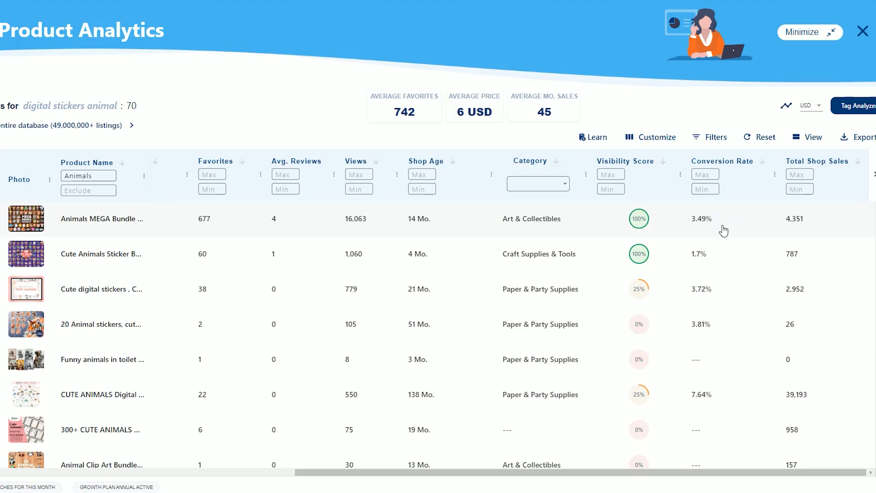
{"action": "mouse_move", "coordinate": [481, 218]}
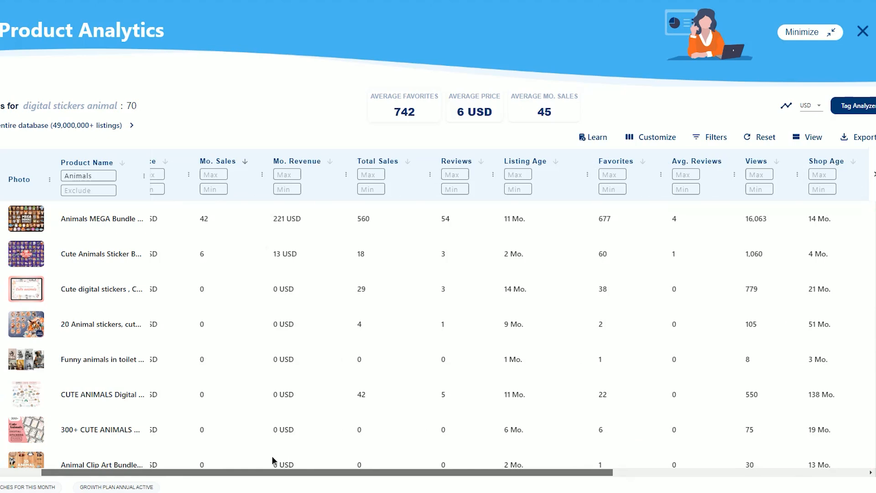
{"action": "scroll", "scroll_direction": "down", "scroll_amount": 3}
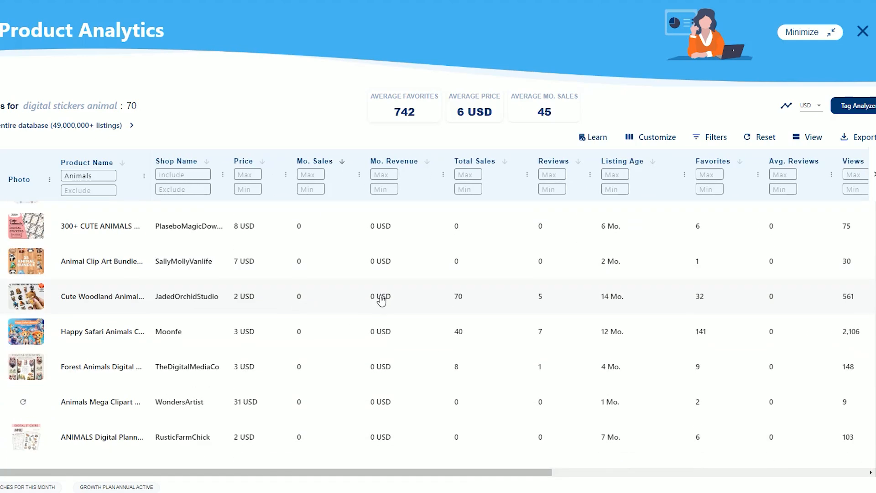
{"action": "scroll", "scroll_direction": "up", "scroll_amount": 3}
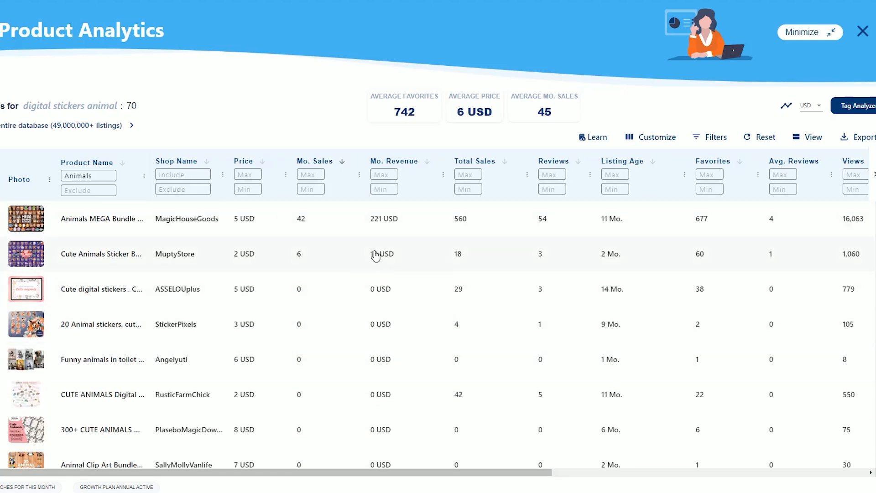
{"action": "scroll", "scroll_direction": "down", "scroll_amount": 3}
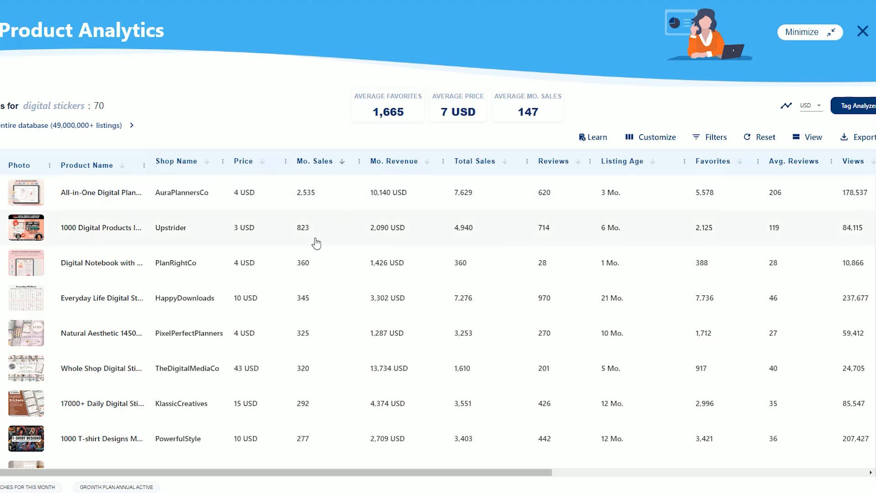
{"action": "mouse_move", "coordinate": [318, 235]}
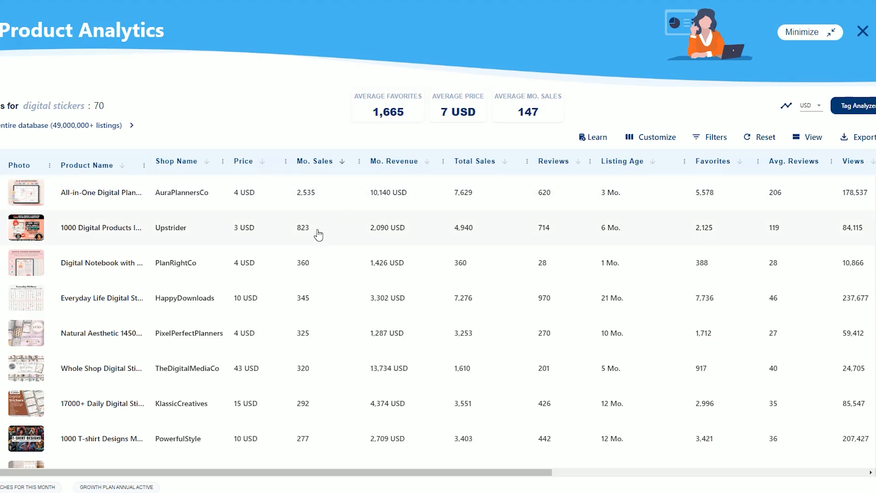
{"action": "mouse_move", "coordinate": [312, 237]}
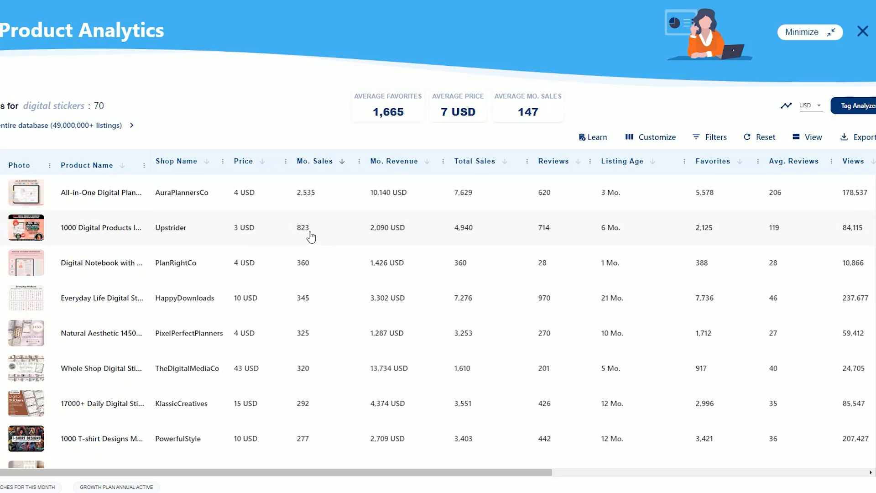
Step: Launch Tag Analyzer on the top-selling digital stickers listings, analysing 621 tags
{"action": "scroll", "scroll_direction": "down", "scroll_amount": 3}
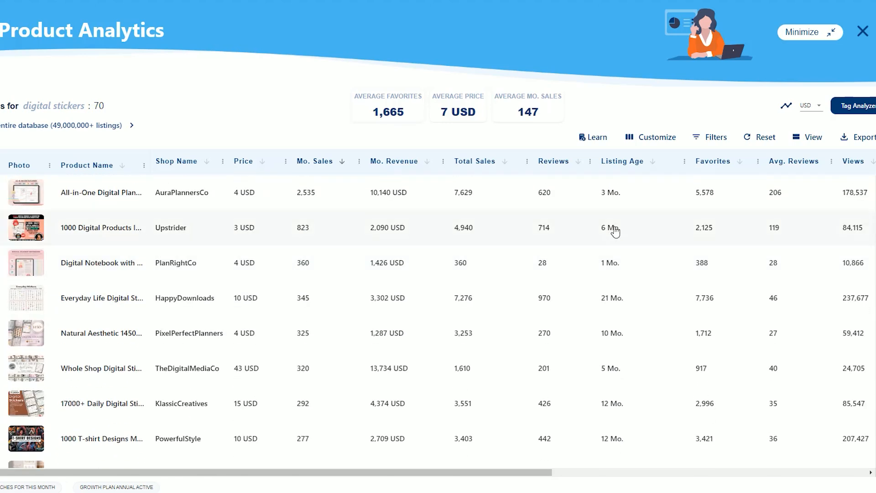
{"action": "left_click", "coordinate": [858, 105]}
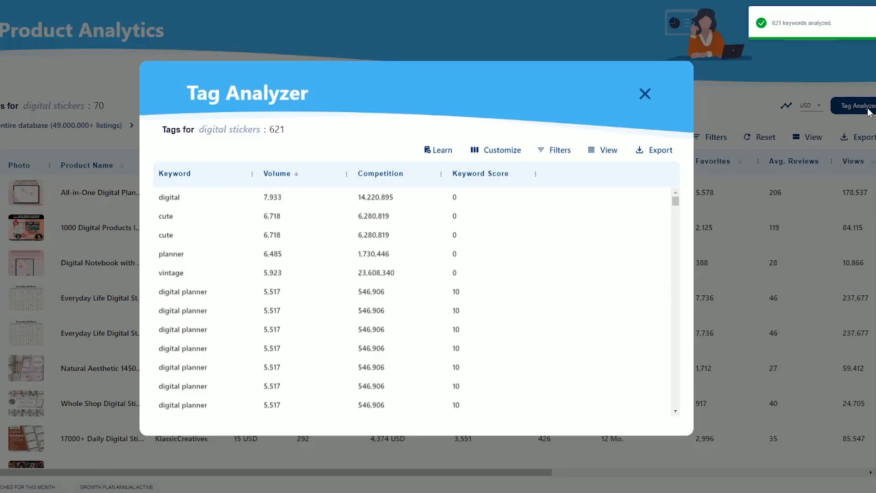
Step: Rank the 621 tags by Keyword Score descending, led by 'digitalstickerbundle' at 350, and start a Volume filter
{"action": "left_click", "coordinate": [480, 173]}
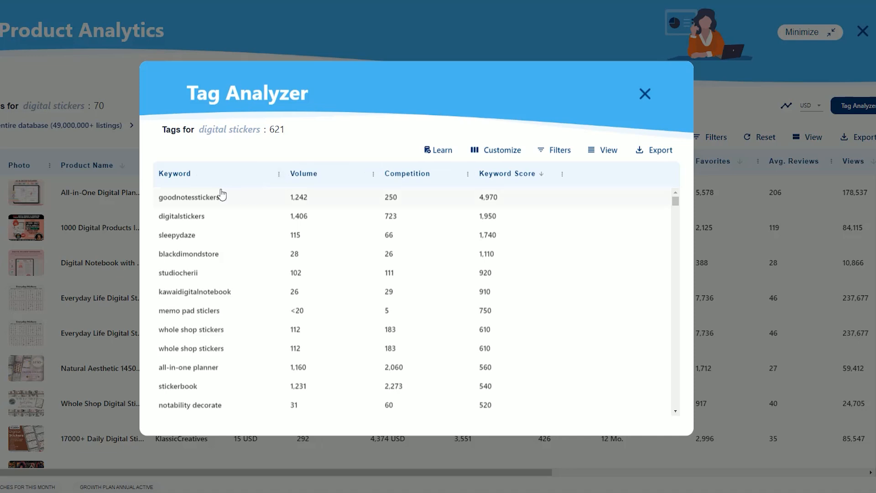
{"action": "mouse_move", "coordinate": [295, 252]}
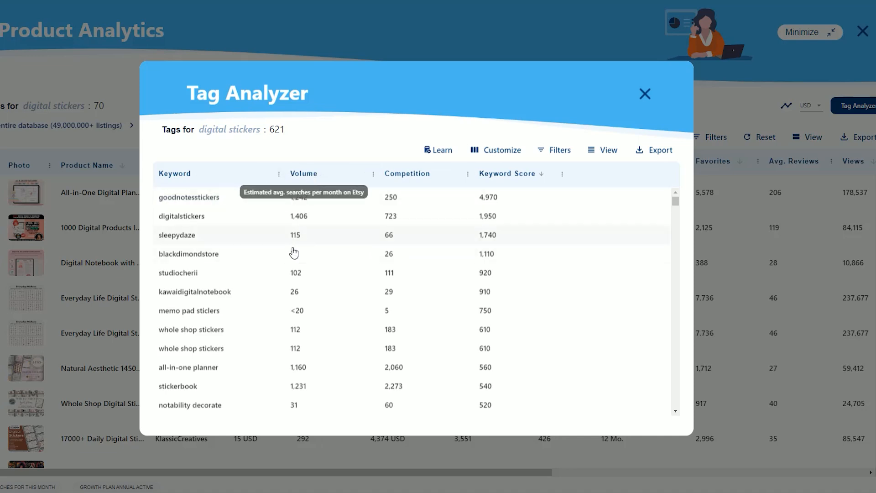
{"action": "mouse_move", "coordinate": [407, 282]}
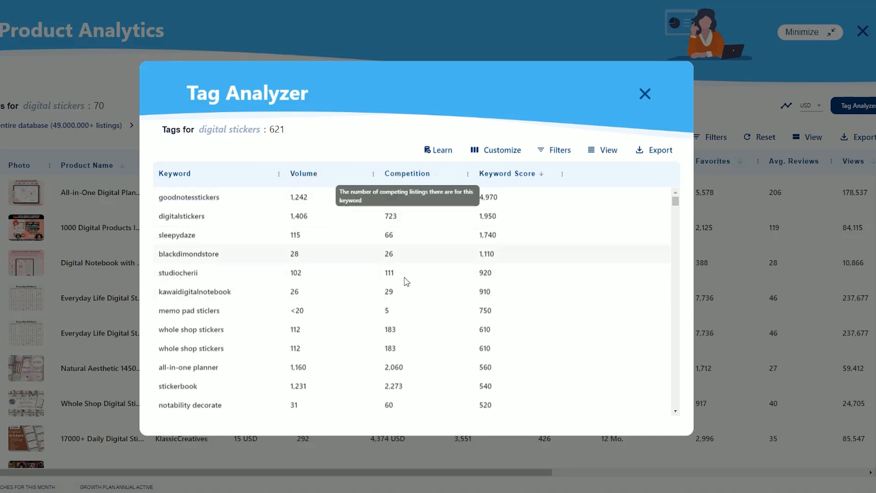
{"action": "mouse_move", "coordinate": [502, 210]}
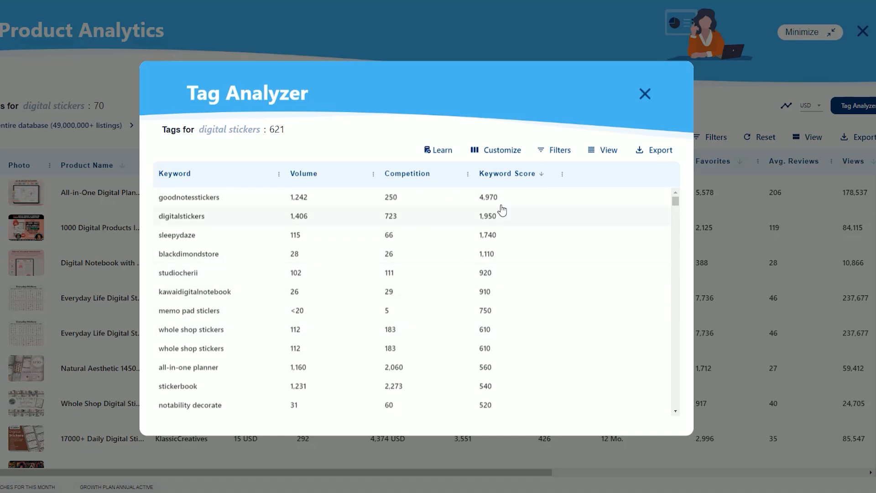
{"action": "mouse_move", "coordinate": [508, 339]}
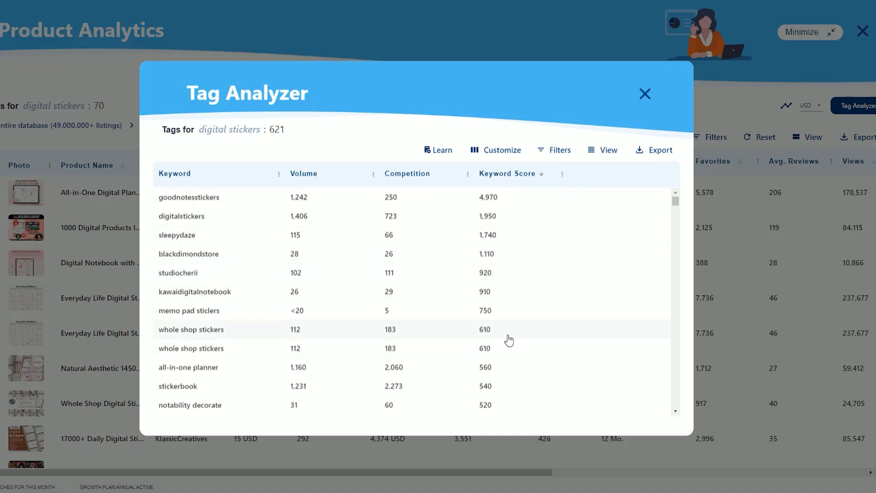
{"action": "mouse_move", "coordinate": [206, 313]}
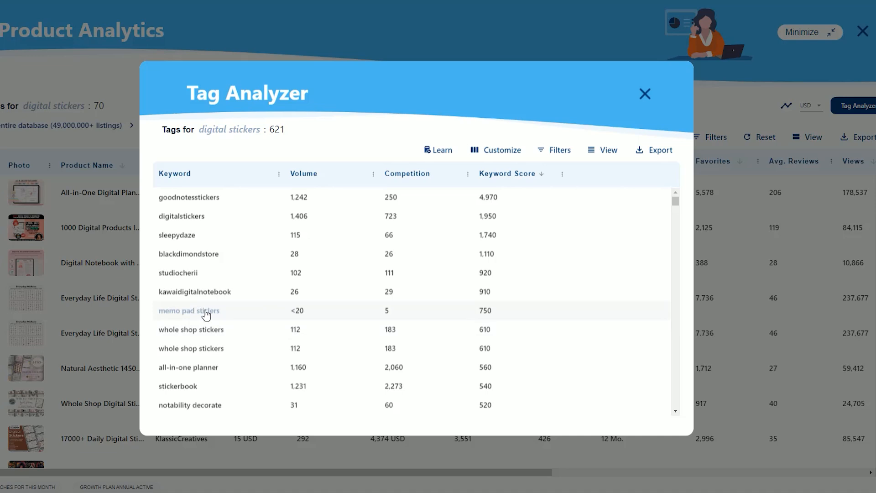
{"action": "mouse_move", "coordinate": [213, 318]}
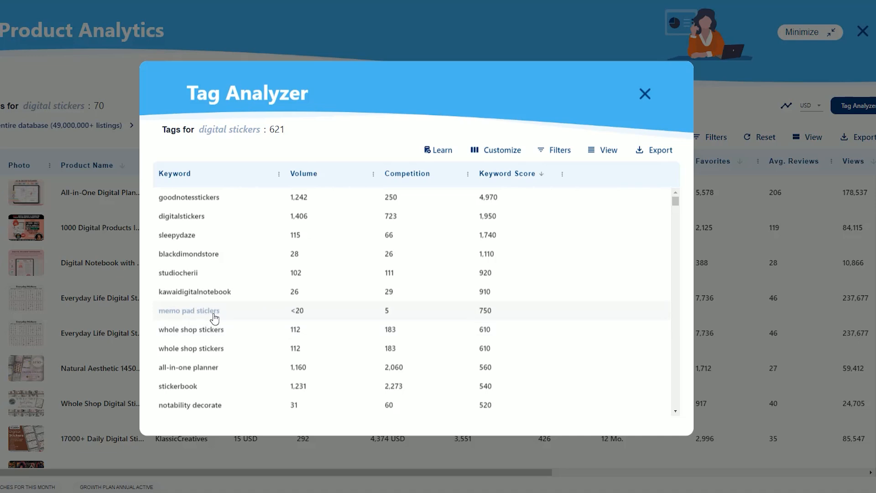
{"action": "mouse_move", "coordinate": [190, 321]}
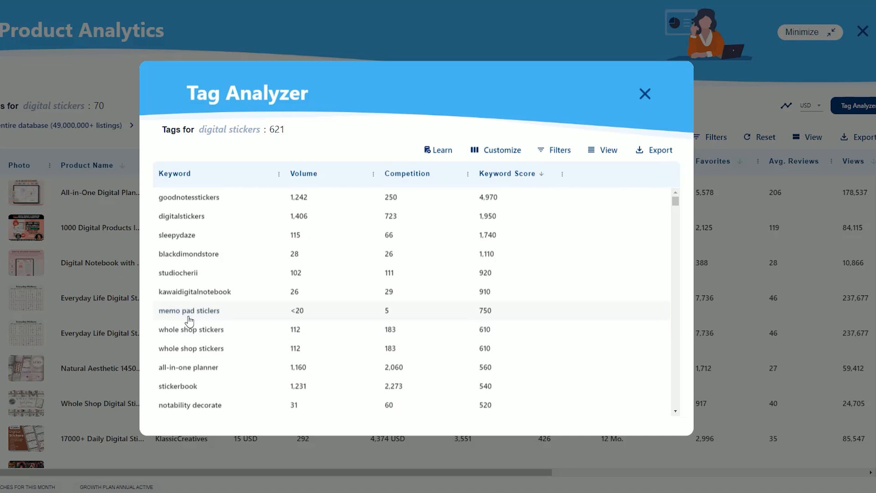
{"action": "mouse_move", "coordinate": [300, 316]}
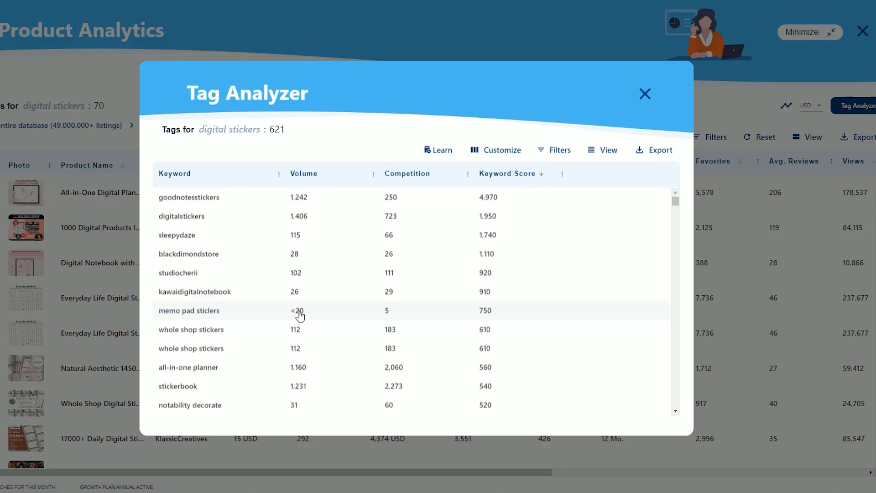
{"action": "mouse_move", "coordinate": [401, 315]}
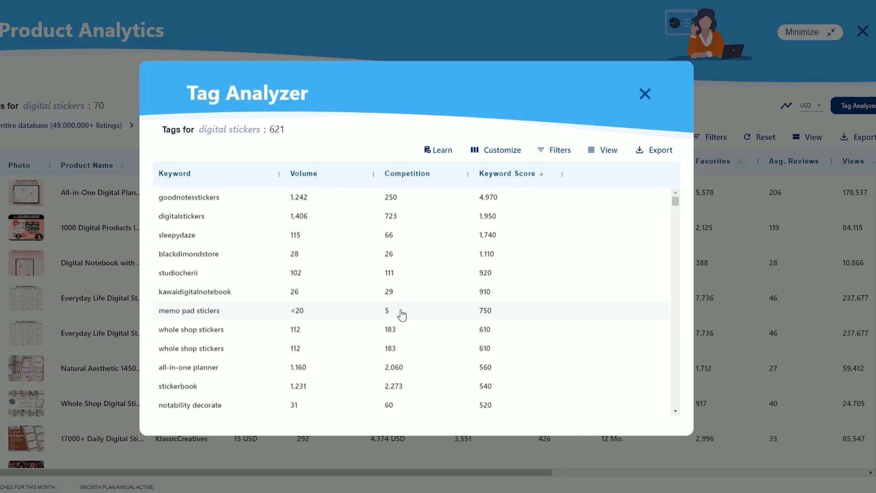
{"action": "mouse_move", "coordinate": [311, 317]}
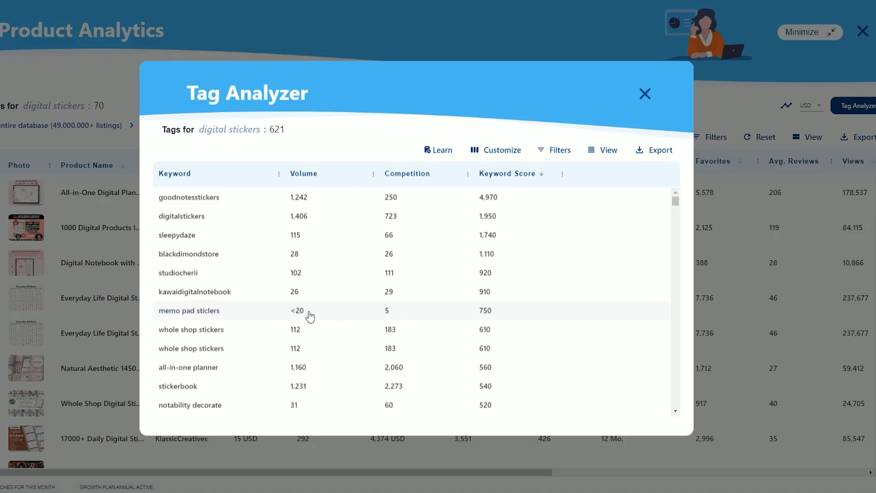
{"action": "left_click", "coordinate": [554, 150]}
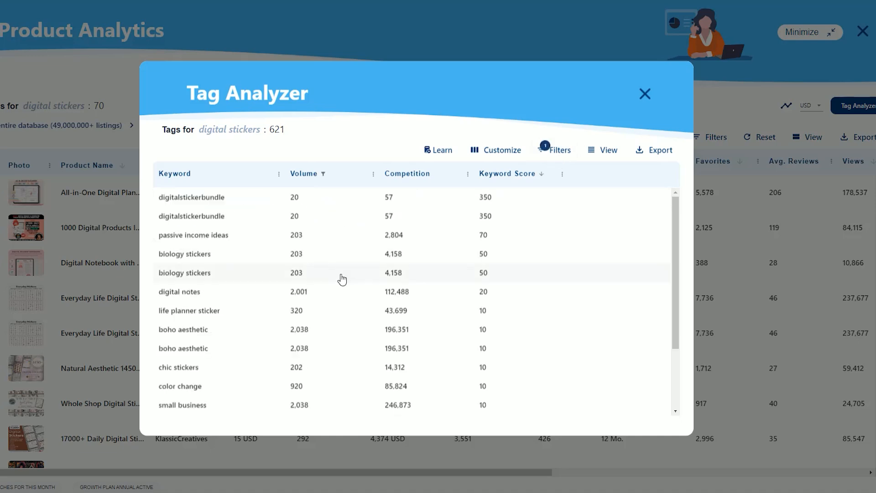
{"action": "mouse_move", "coordinate": [323, 176]}
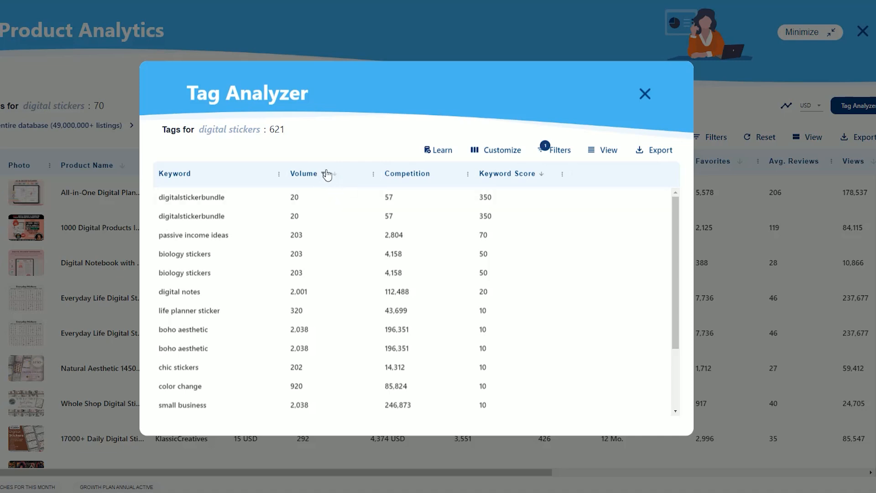
Step: Apply the Volume filter and copy the 'biology stickers' keyword from the ranked tag list
{"action": "left_click", "coordinate": [304, 173]}
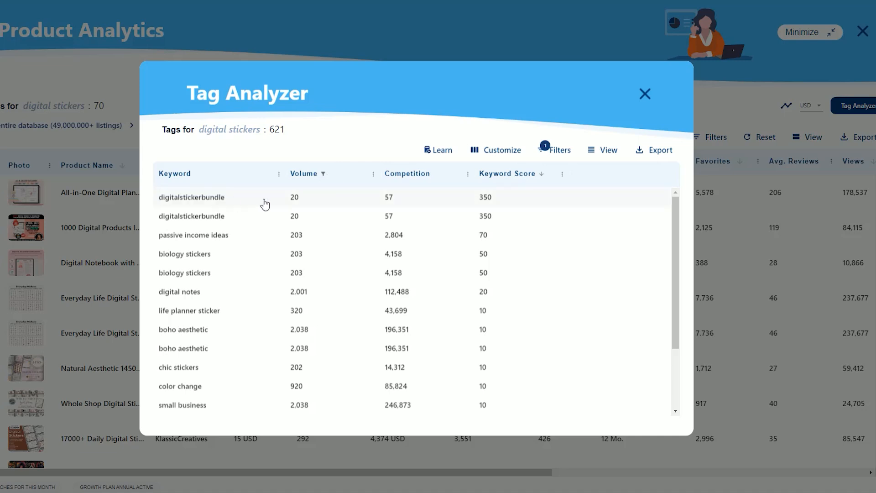
{"action": "mouse_move", "coordinate": [323, 205]}
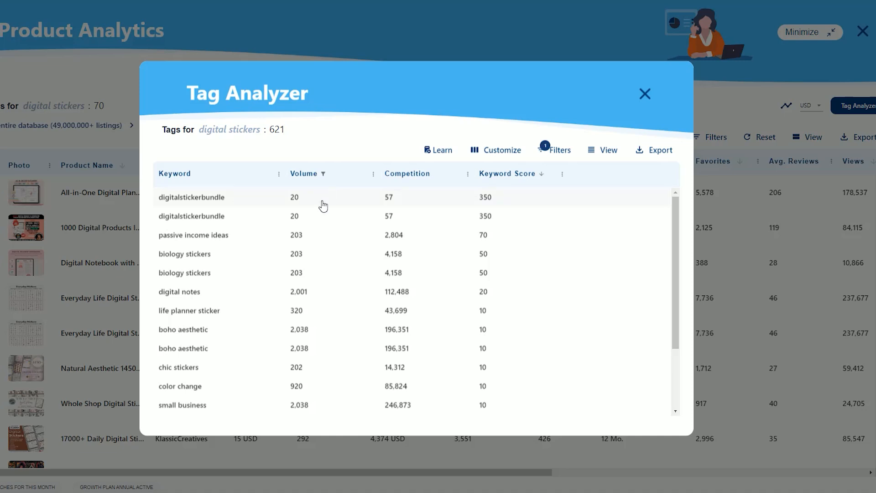
{"action": "mouse_move", "coordinate": [399, 197]}
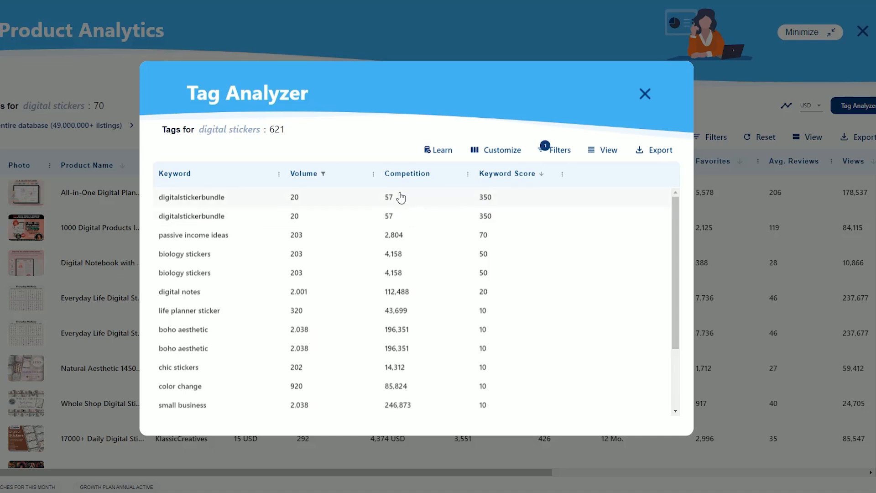
{"action": "scroll", "scroll_direction": "down", "scroll_amount": 3}
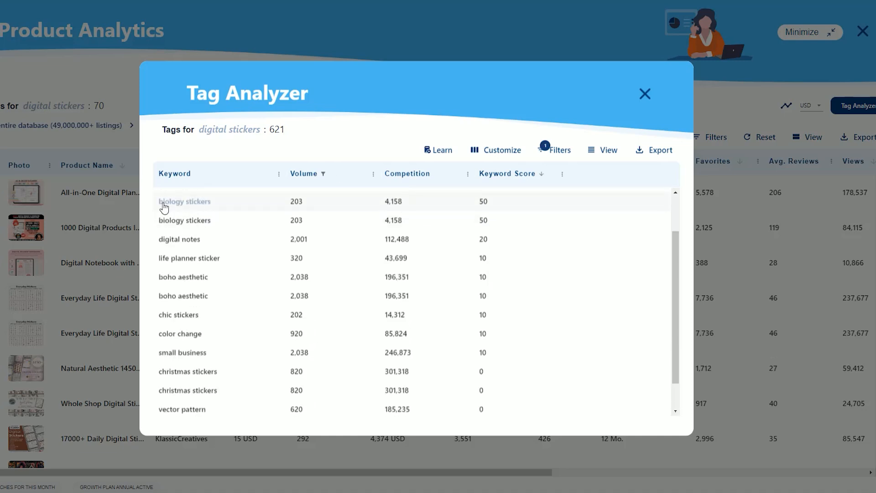
{"action": "mouse_move", "coordinate": [199, 206]}
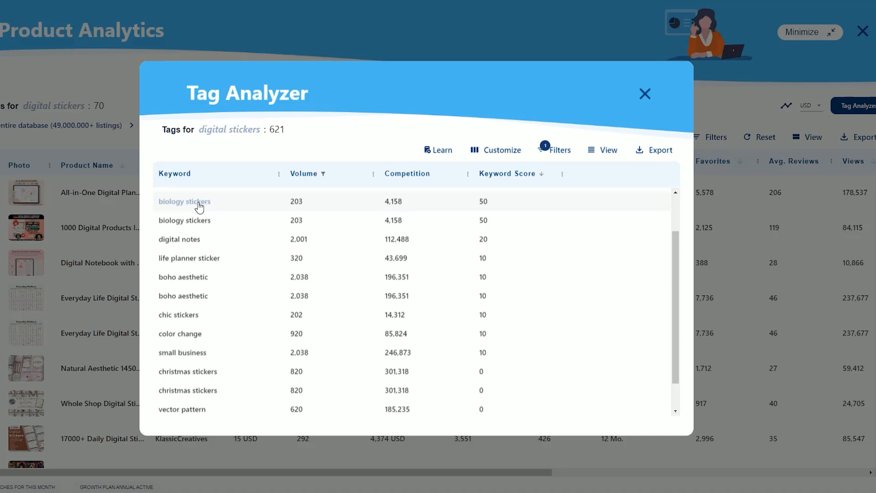
{"action": "left_click", "coordinate": [184, 201]}
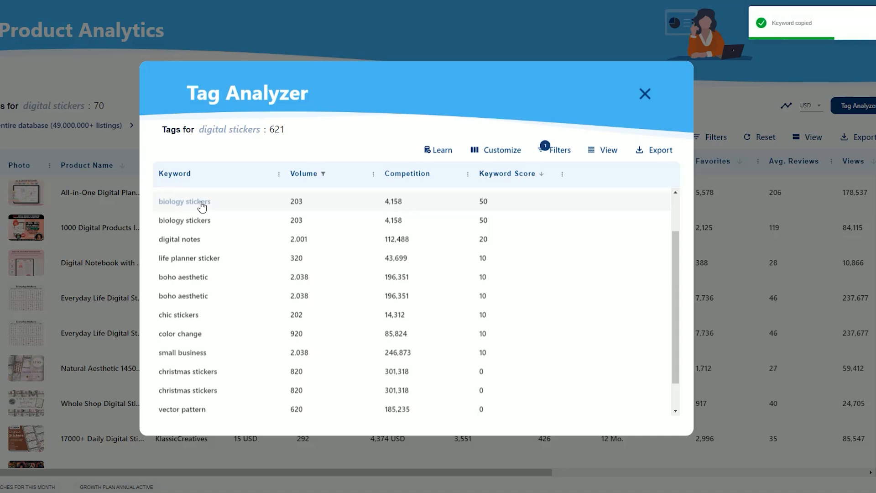
{"action": "mouse_move", "coordinate": [239, 234]}
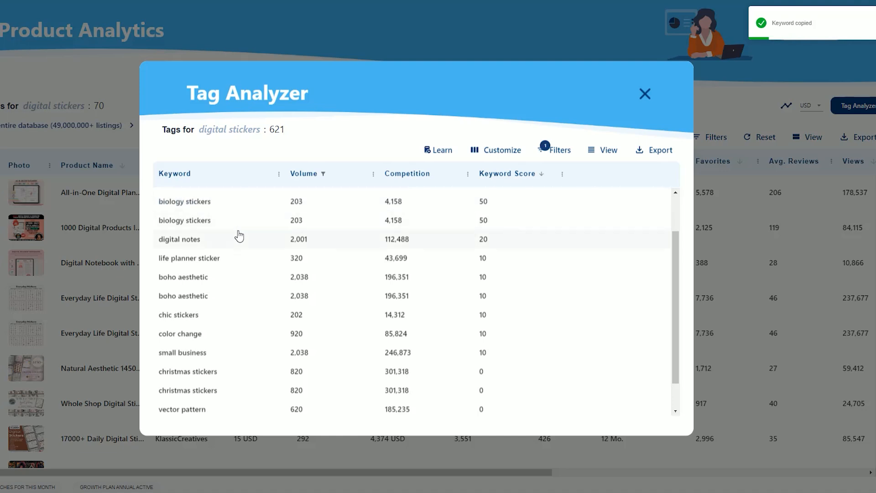
{"action": "scroll", "scroll_direction": "down", "scroll_amount": 3}
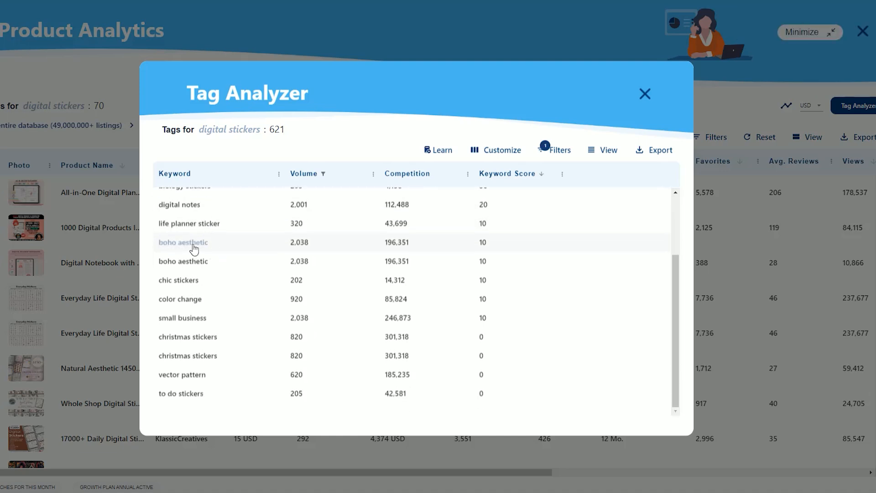
{"action": "mouse_move", "coordinate": [187, 283]}
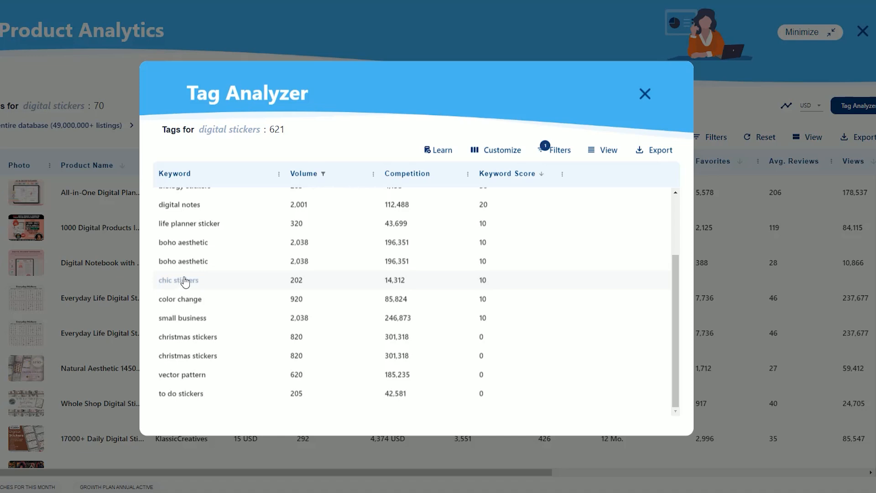
{"action": "mouse_move", "coordinate": [203, 396]}
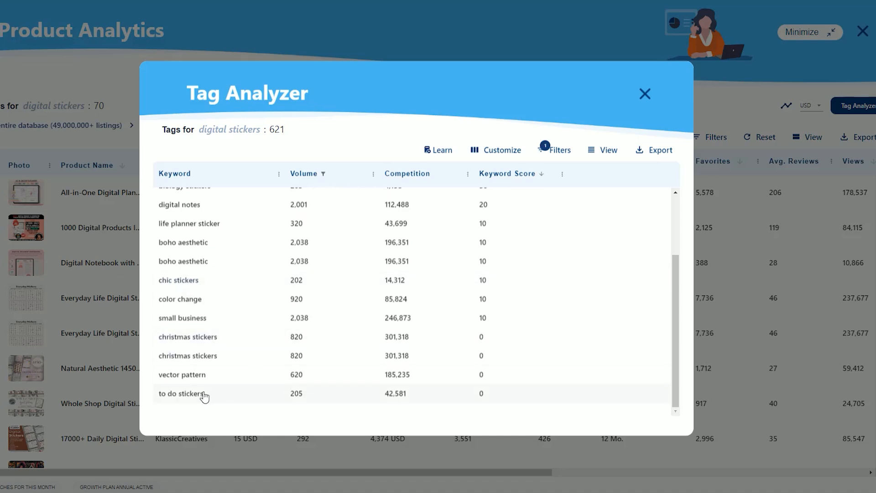
{"action": "scroll", "scroll_direction": "up", "scroll_amount": 3}
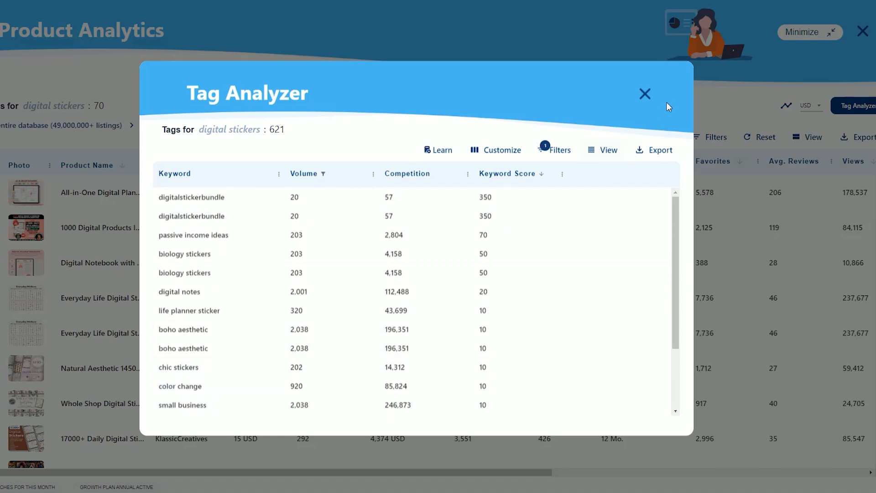
Step: Search Etsy for 'biology stickers' and browse the 1,000+ competing science and anatomy sticker listings
{"action": "left_click", "coordinate": [643, 93]}
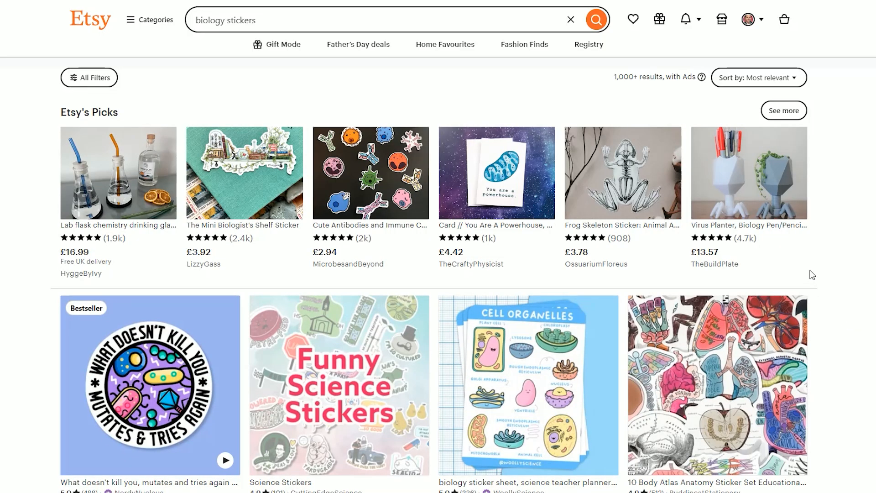
{"action": "scroll", "scroll_direction": "down", "scroll_amount": 3}
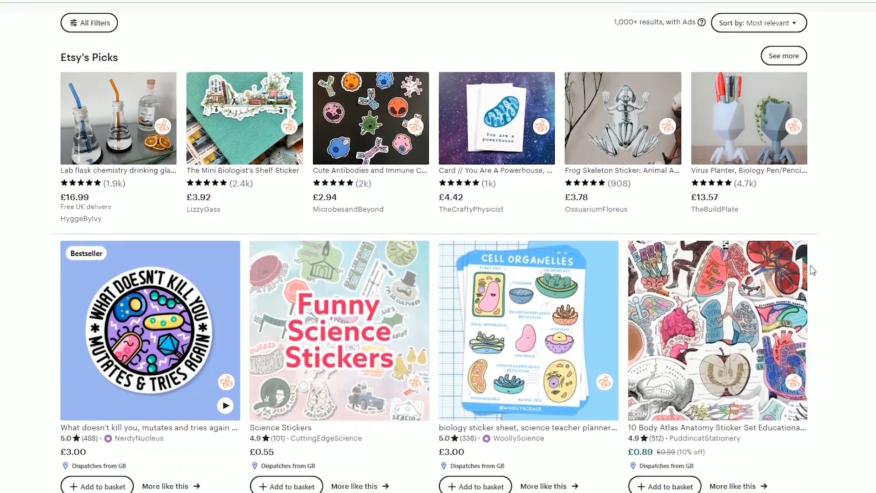
{"action": "scroll", "scroll_direction": "down", "scroll_amount": 3}
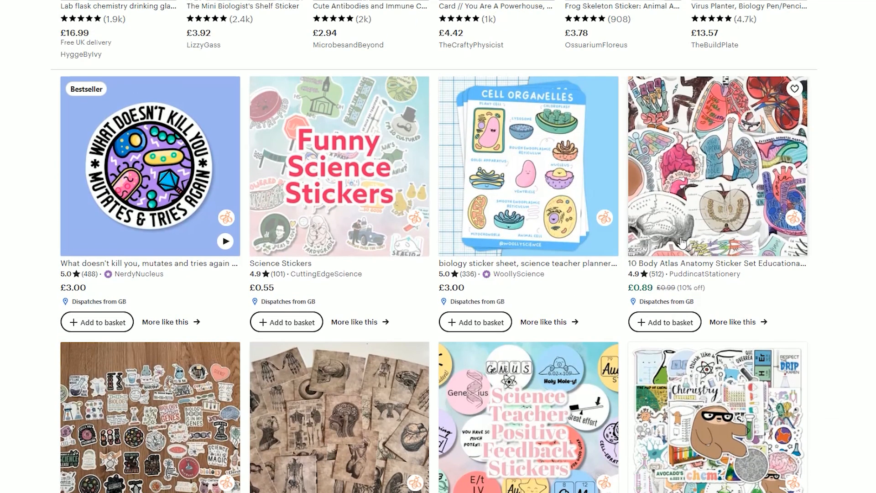
{"action": "mouse_move", "coordinate": [757, 196]}
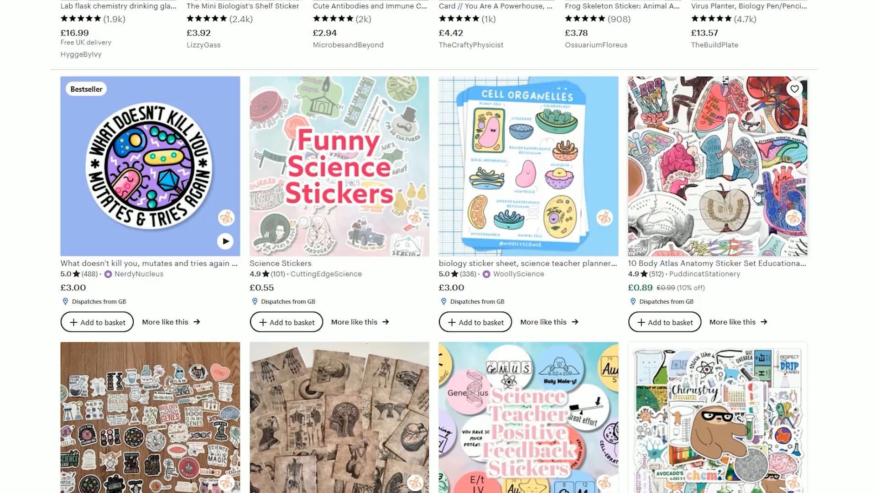